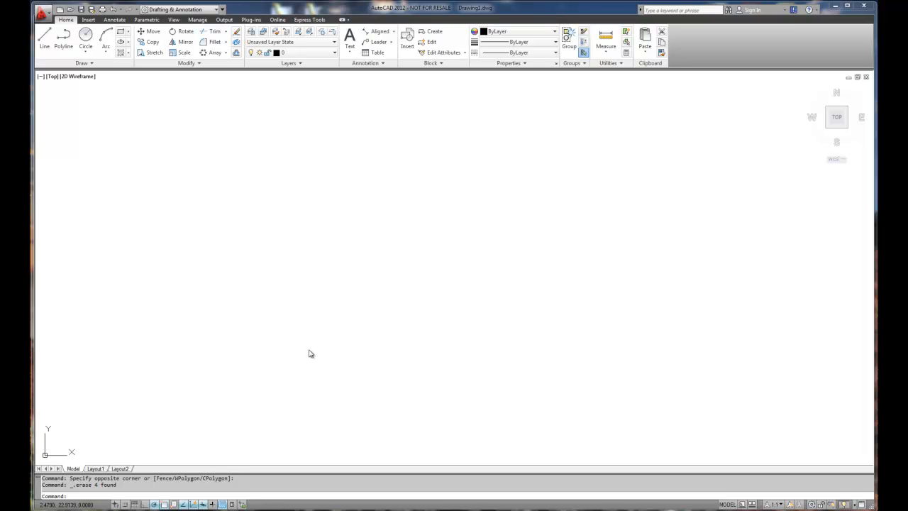
{"action": "mouse_move", "coordinate": [309, 355]}
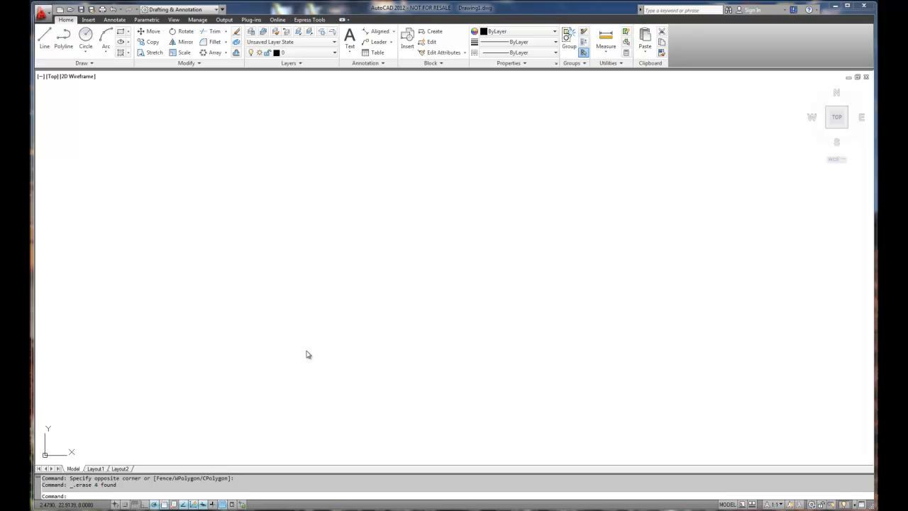
{"action": "mouse_move", "coordinate": [273, 433]}
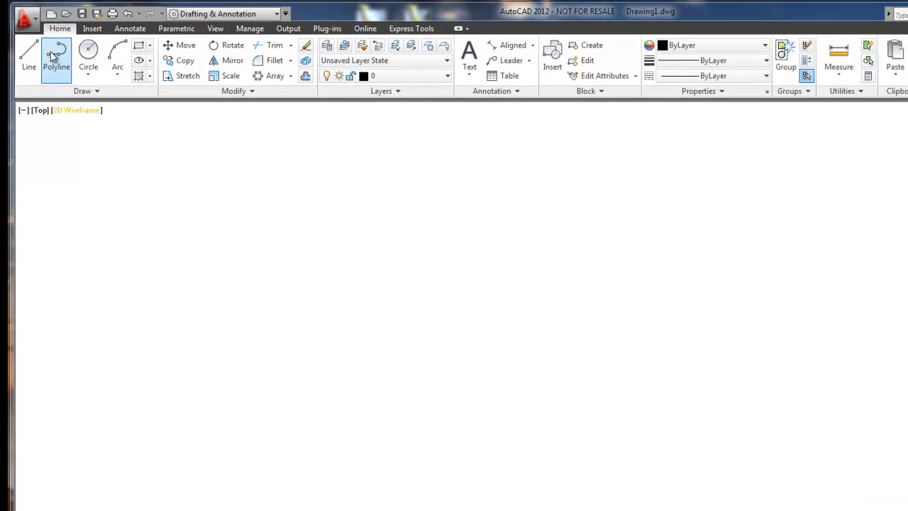
Set the drawing's length precision to 0.000 via Drawing Utilities > Units
{"action": "left_click", "coordinate": [20, 14]}
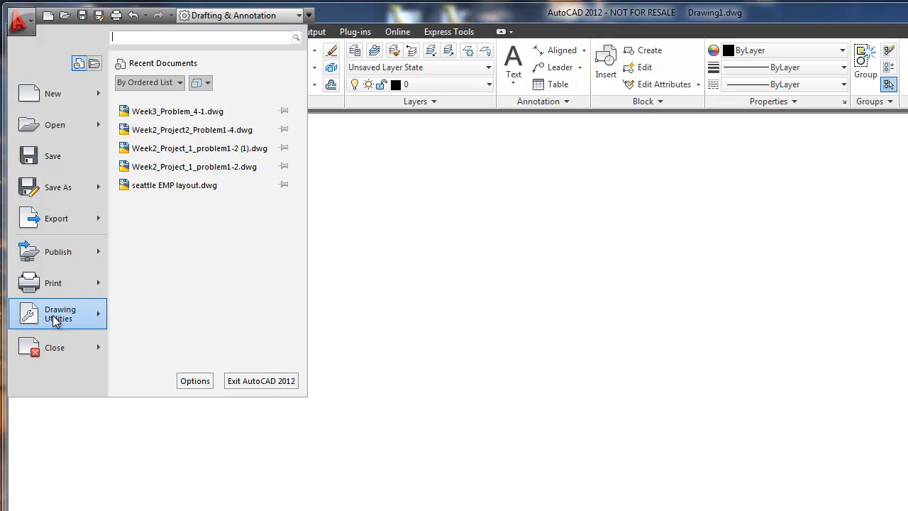
{"action": "left_click", "coordinate": [60, 314]}
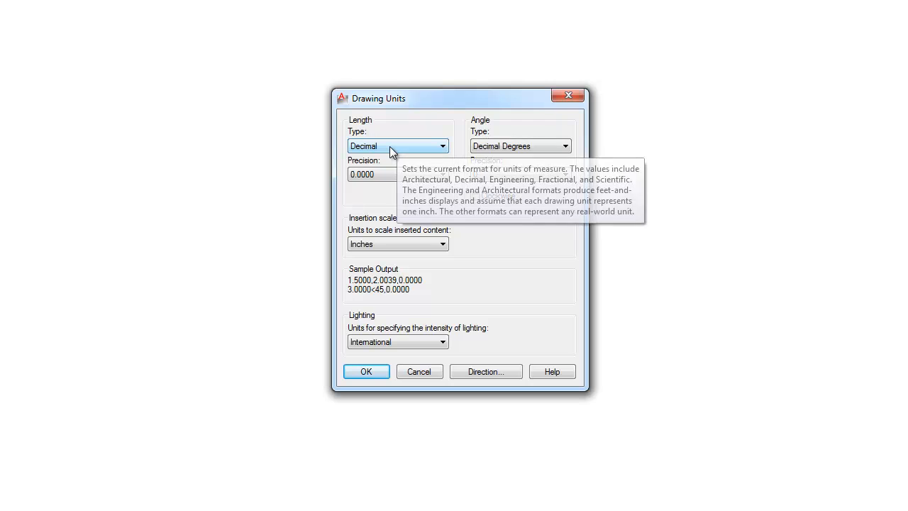
{"action": "mouse_move", "coordinate": [389, 175]}
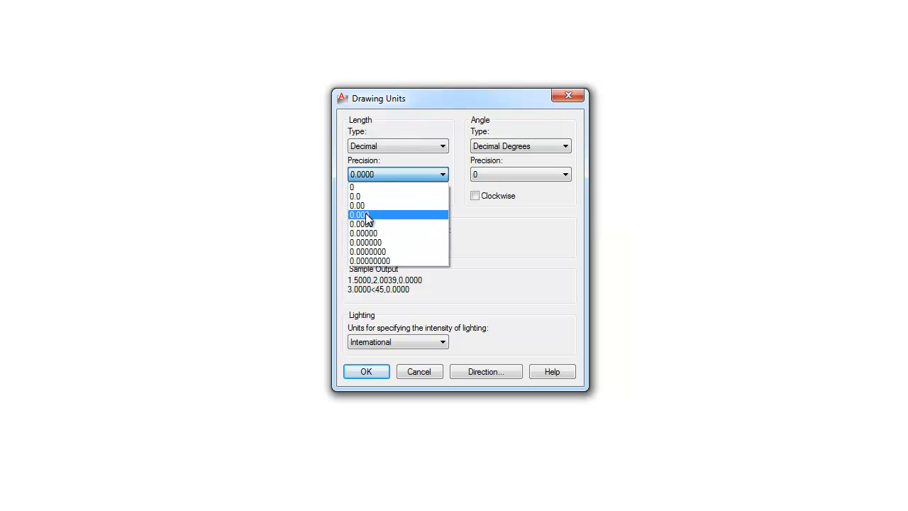
{"action": "left_click", "coordinate": [357, 216]}
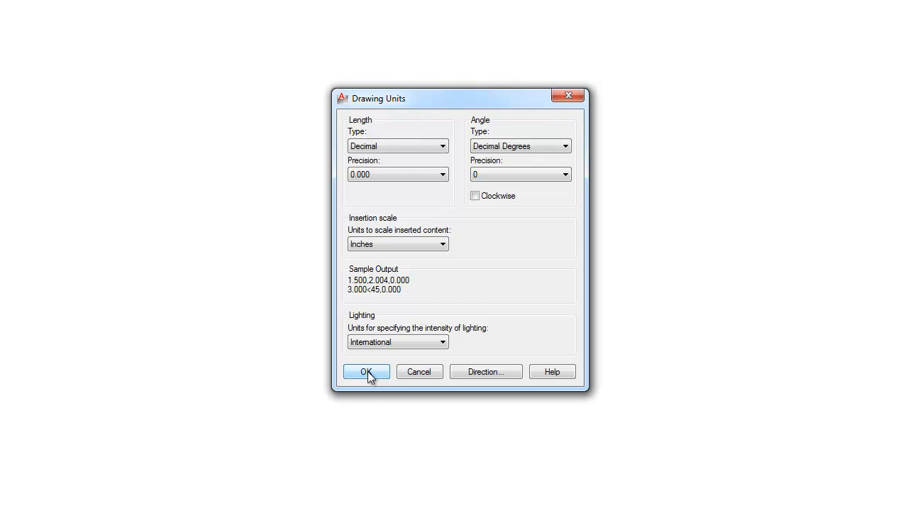
{"action": "mouse_move", "coordinate": [536, 197]}
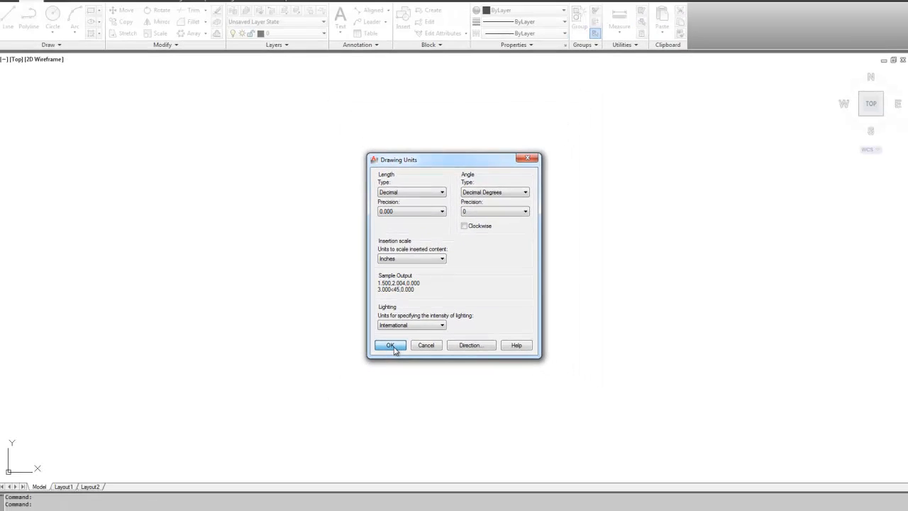
{"action": "left_click", "coordinate": [390, 344]}
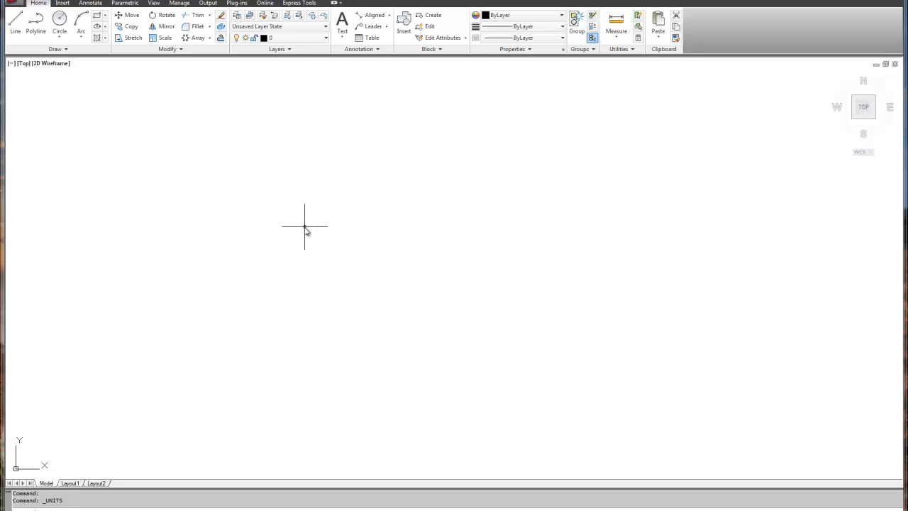
{"action": "mouse_move", "coordinate": [224, 454]}
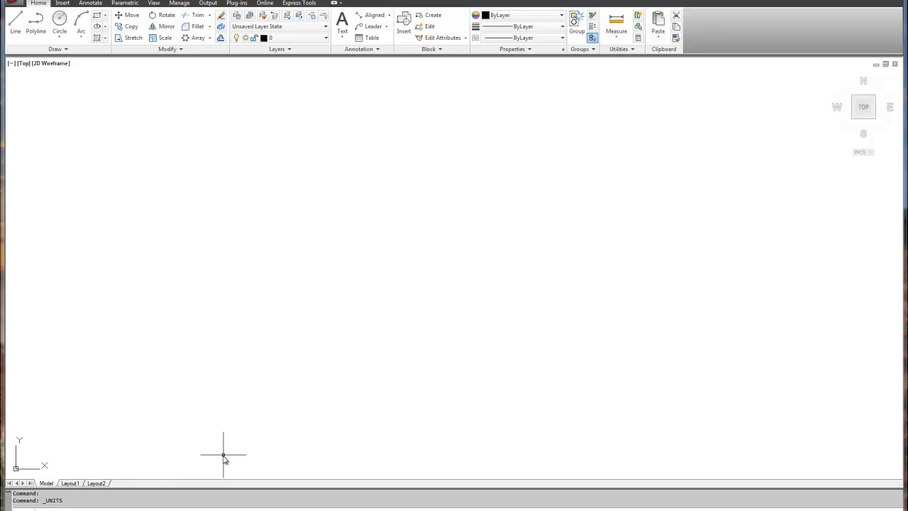
{"action": "mouse_move", "coordinate": [181, 470]}
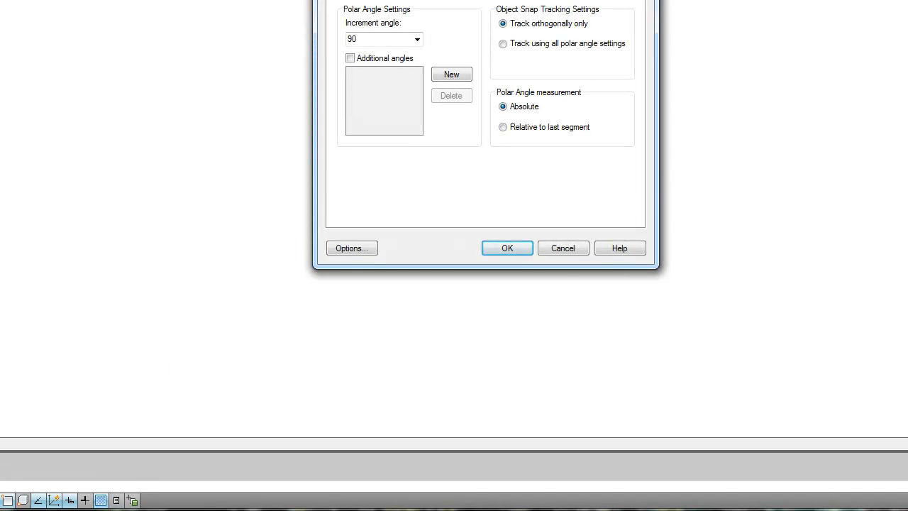
Review polar tracking and enable Perpendicular in the object snaps, then confirm Drafting Settings
{"action": "left_click", "coordinate": [417, 39]}
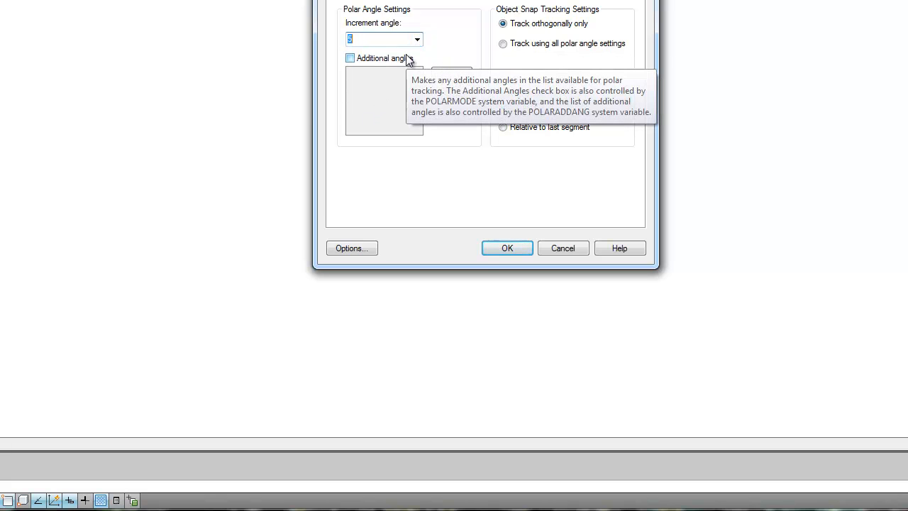
{"action": "mouse_move", "coordinate": [485, 25]}
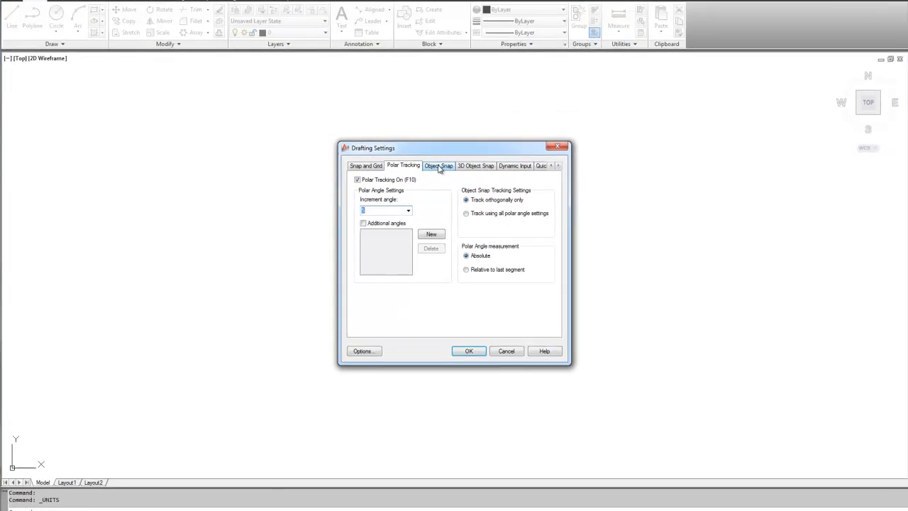
{"action": "left_click", "coordinate": [438, 165]}
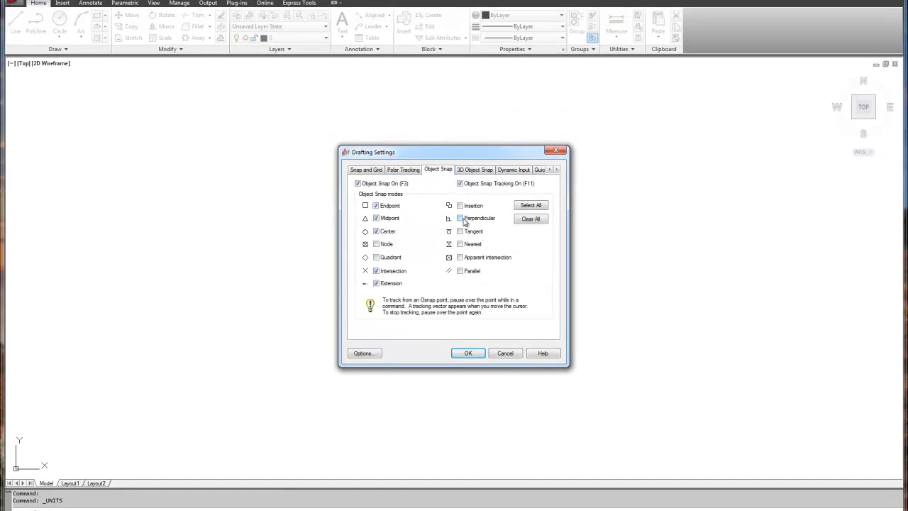
{"action": "left_click", "coordinate": [459, 218]}
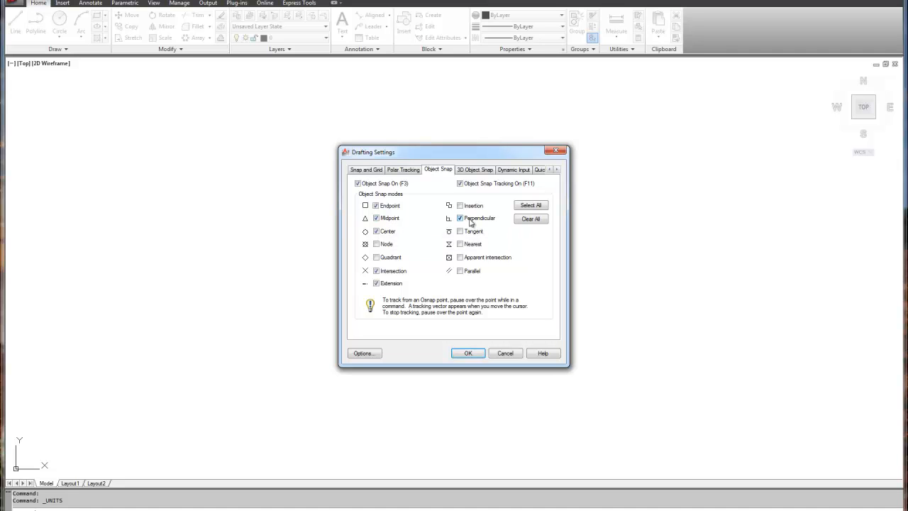
{"action": "mouse_move", "coordinate": [471, 233]}
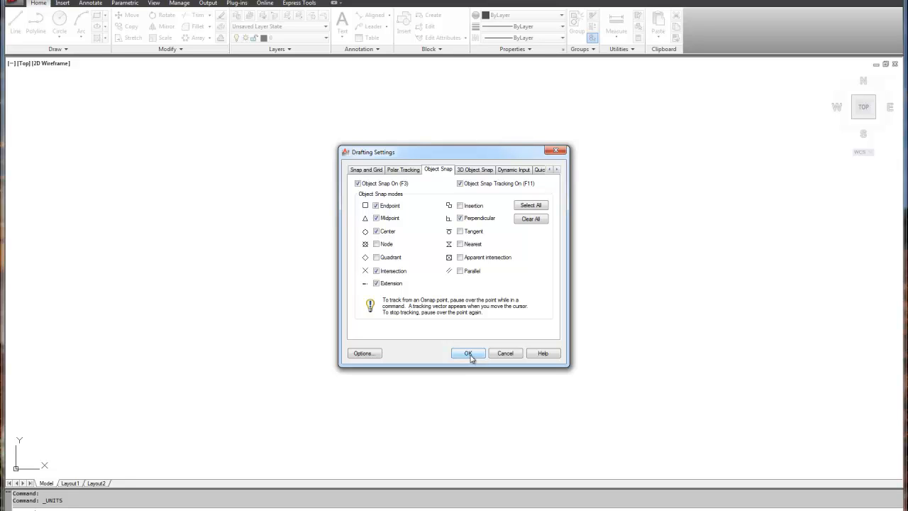
{"action": "mouse_move", "coordinate": [471, 358]}
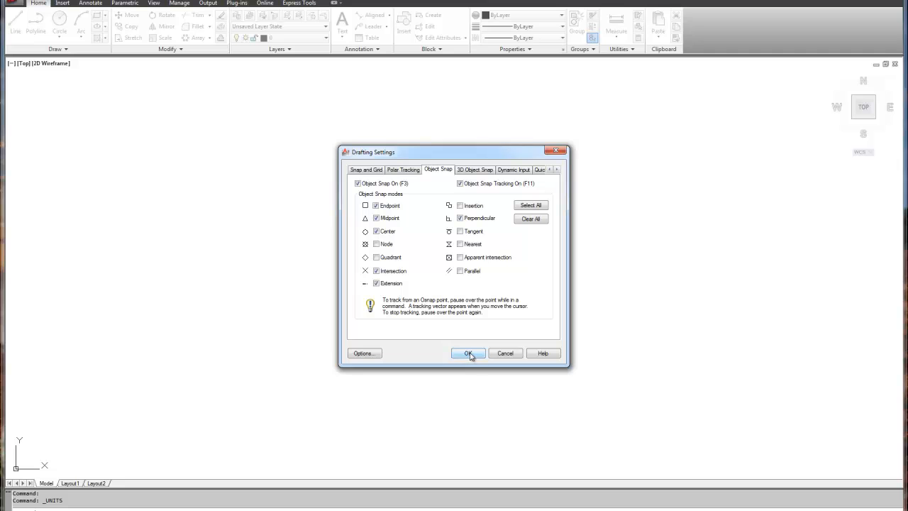
{"action": "left_click", "coordinate": [468, 353]}
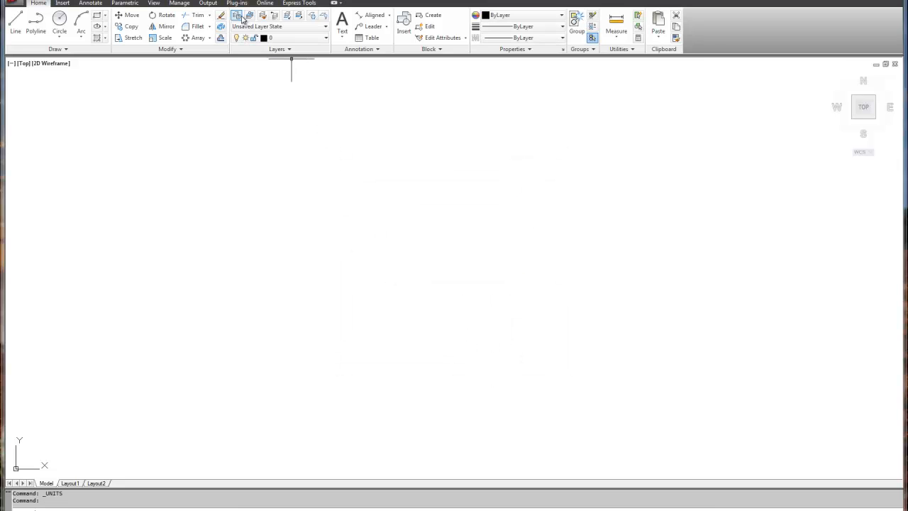
{"action": "mouse_move", "coordinate": [237, 16]}
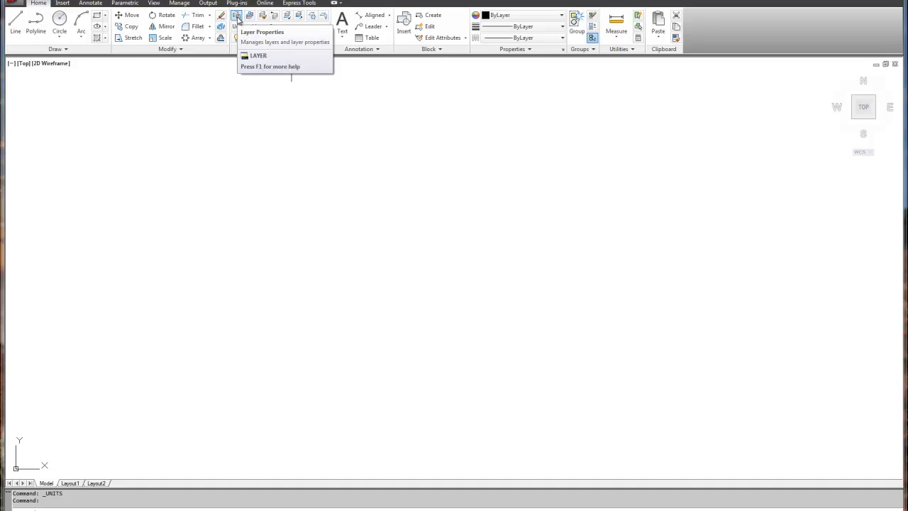
Create new layers named object, center and dimension in the Layer Properties Manager
{"action": "left_click", "coordinate": [235, 14]}
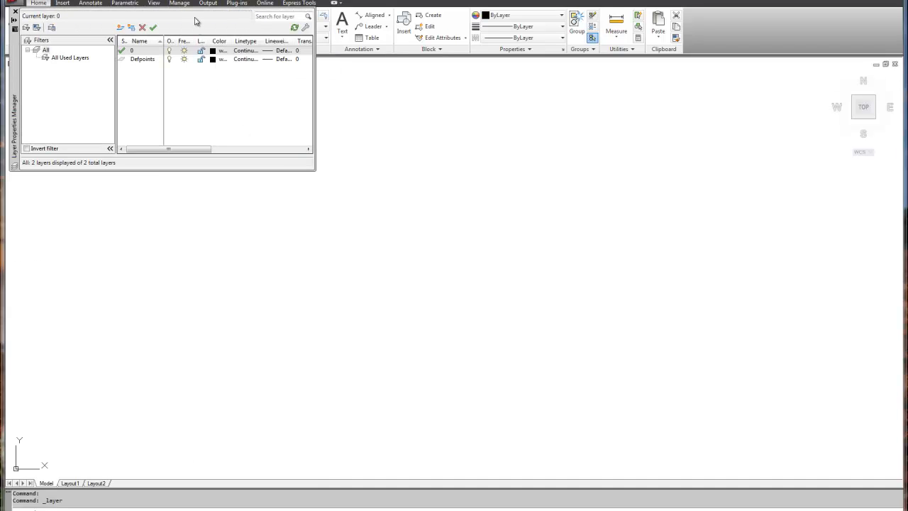
{"action": "left_click", "coordinate": [131, 51]}
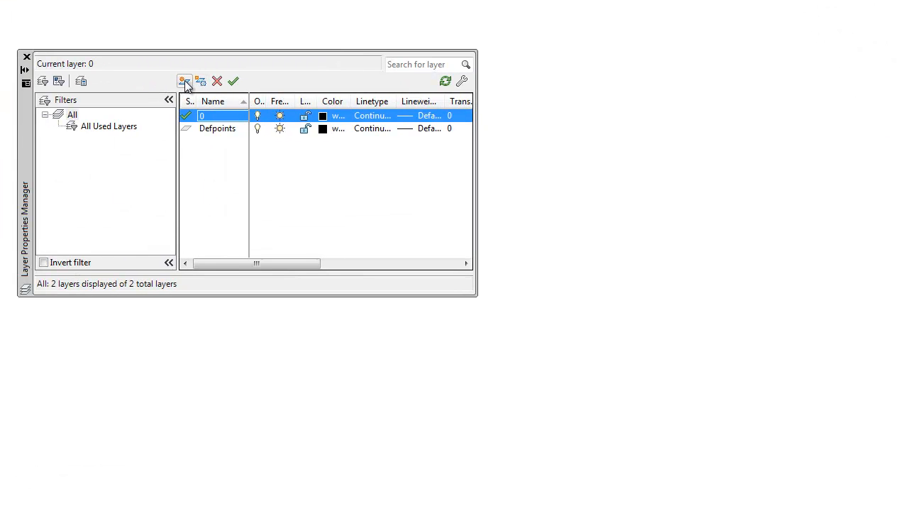
{"action": "left_click", "coordinate": [184, 79]}
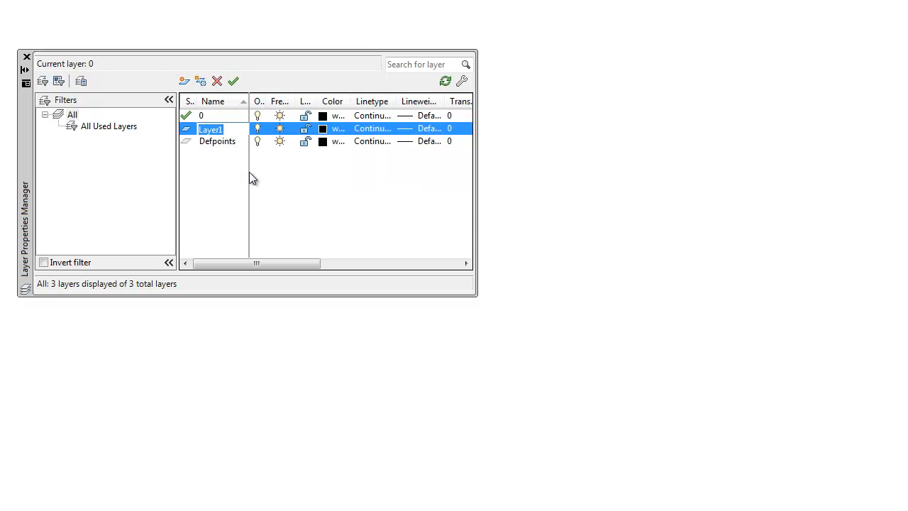
{"action": "type", "text": "object"}
{"action": "type", "text": "center"}
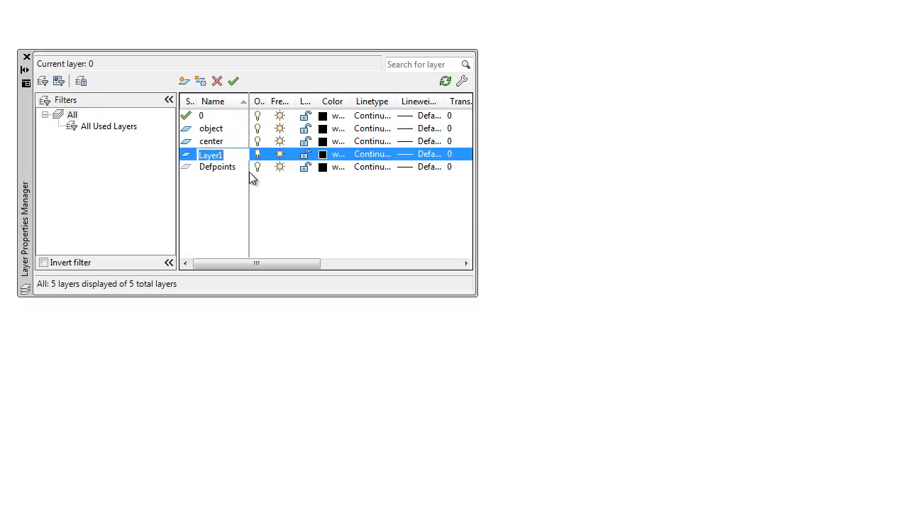
{"action": "type", "text": "dimension"}
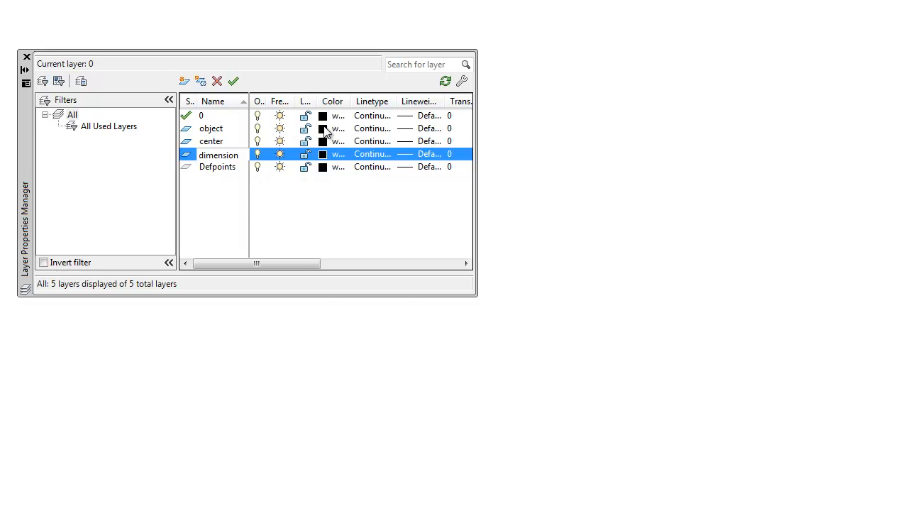
Colour the object layer orange (30), center green and dimension magenta (220)
{"action": "left_click", "coordinate": [324, 153]}
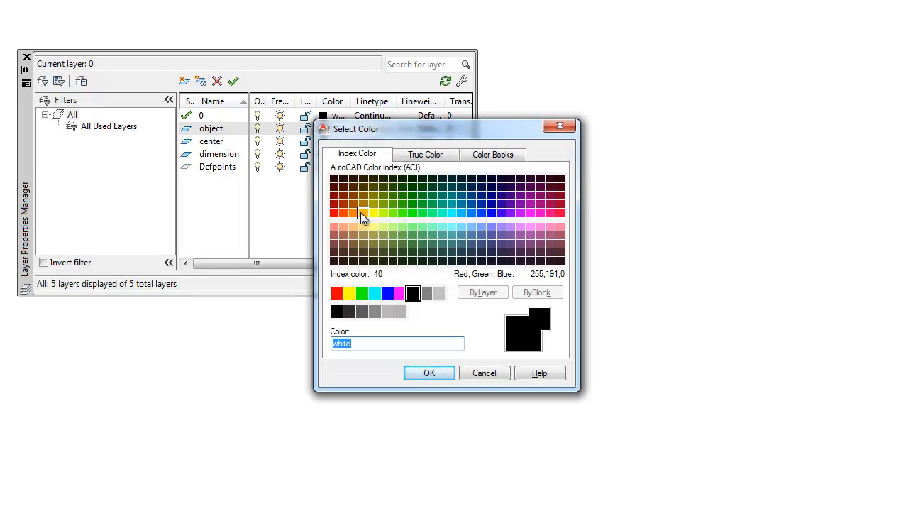
{"action": "left_click", "coordinate": [351, 213]}
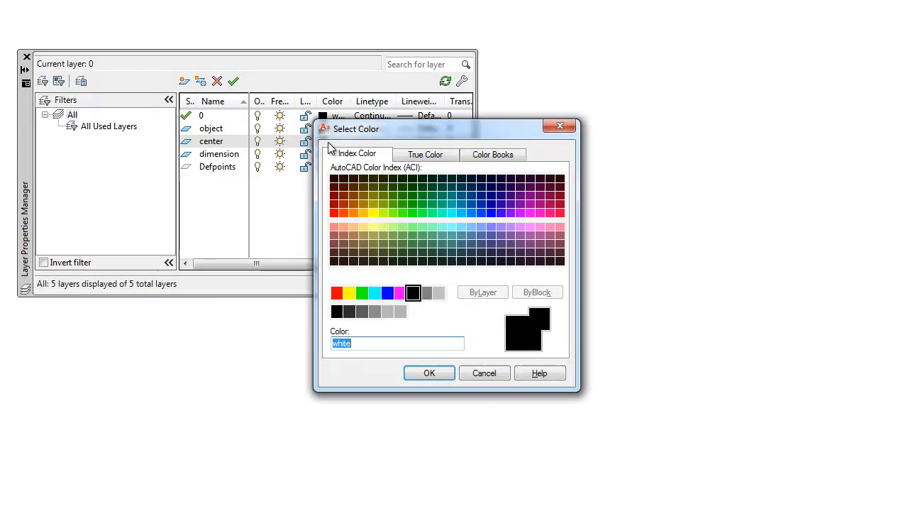
{"action": "left_click", "coordinate": [363, 292]}
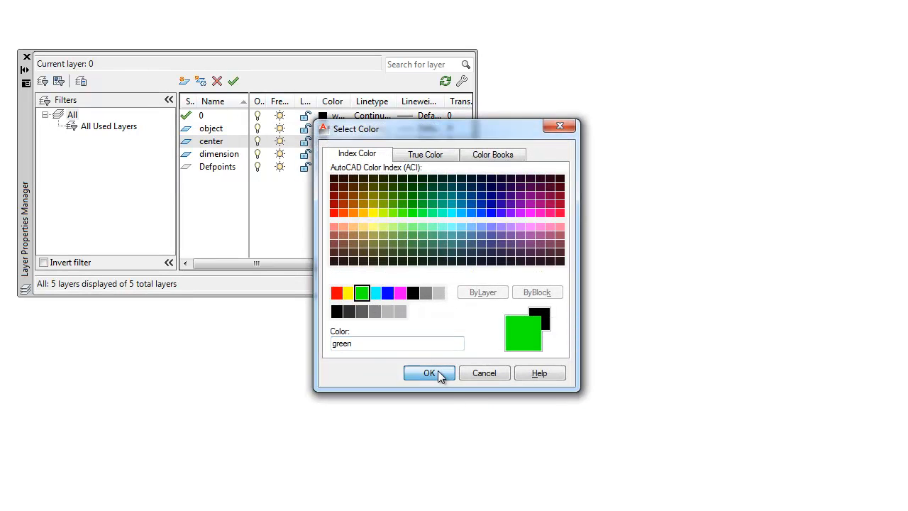
{"action": "left_click", "coordinate": [428, 371]}
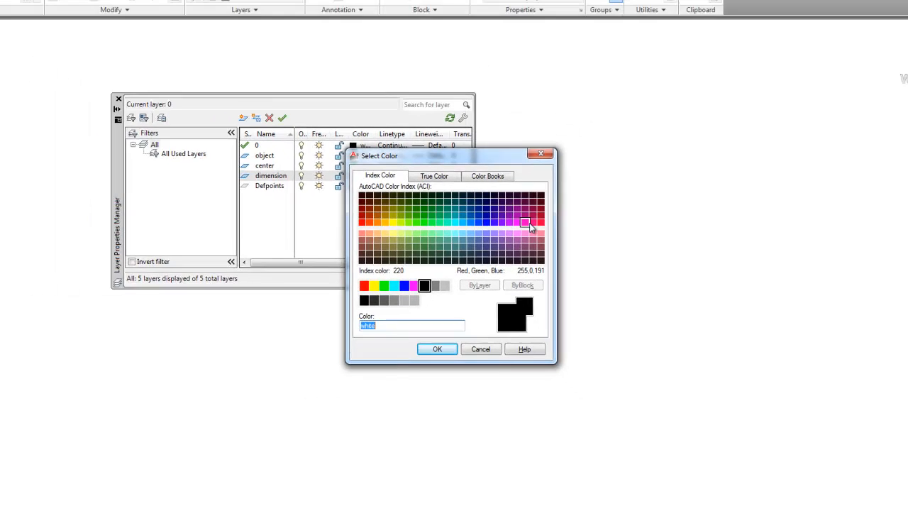
{"action": "left_click", "coordinate": [436, 349]}
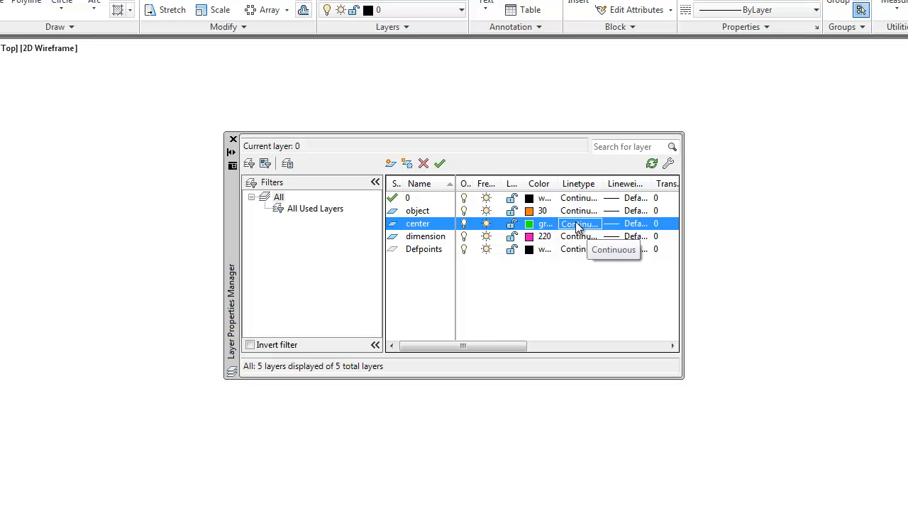
Load the CENTER2 linetype and assign it to the center layer
{"action": "left_click", "coordinate": [579, 223]}
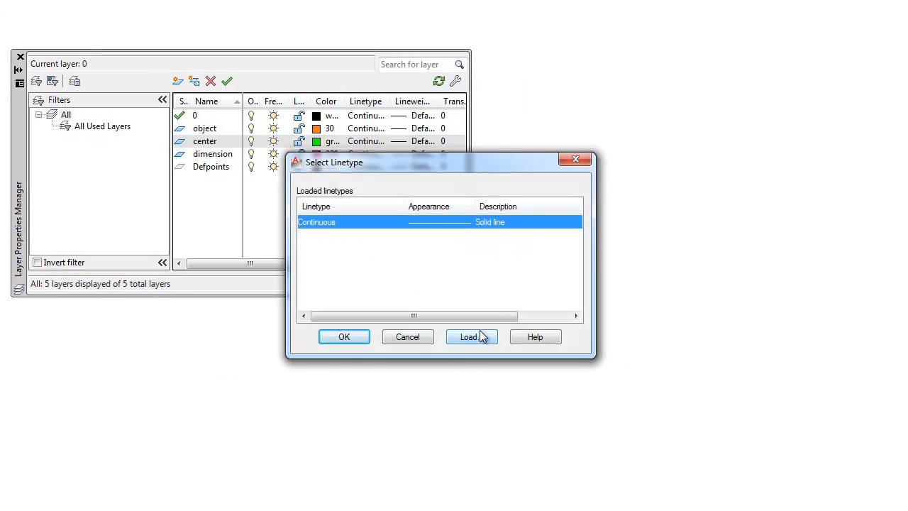
{"action": "left_click", "coordinate": [471, 337]}
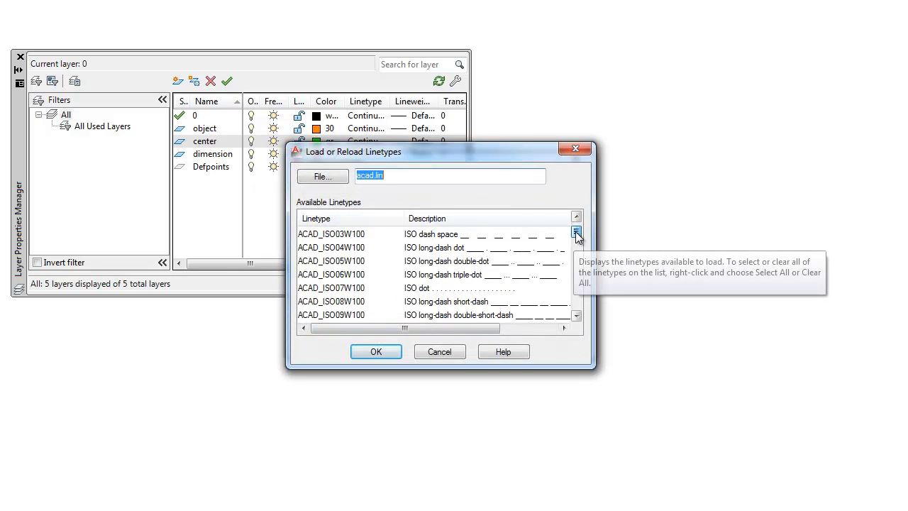
{"action": "left_click", "coordinate": [576, 235]}
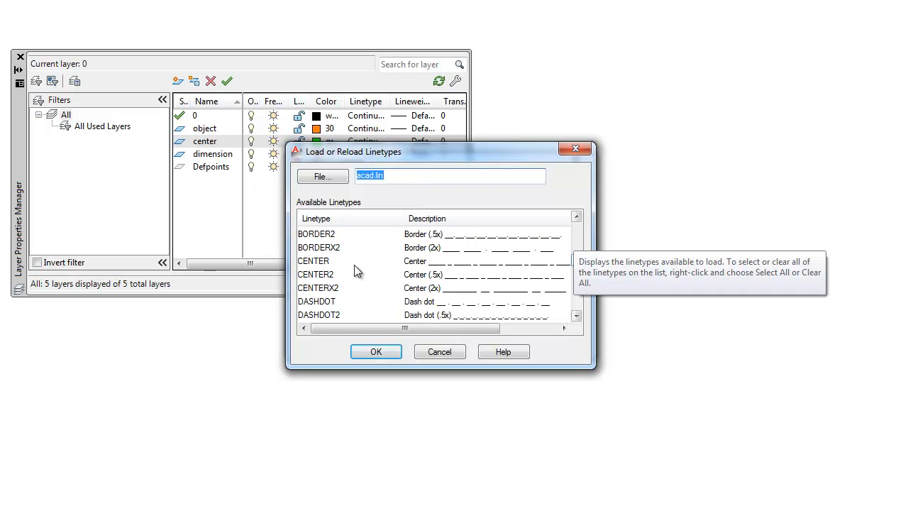
{"action": "left_click", "coordinate": [315, 275]}
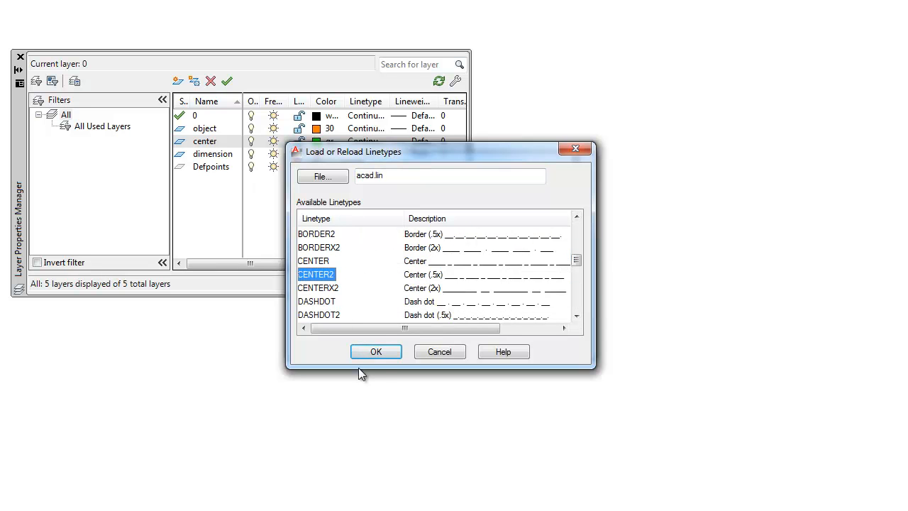
{"action": "left_click", "coordinate": [374, 351]}
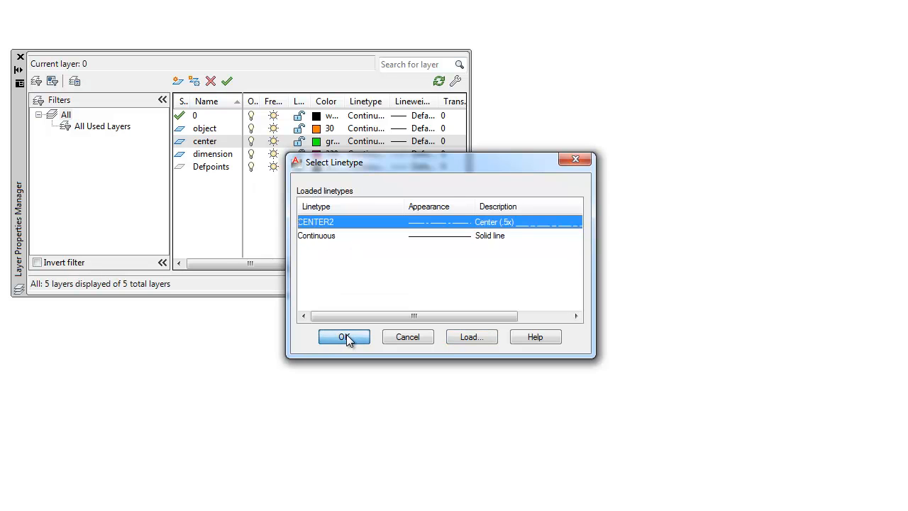
{"action": "left_click", "coordinate": [343, 336]}
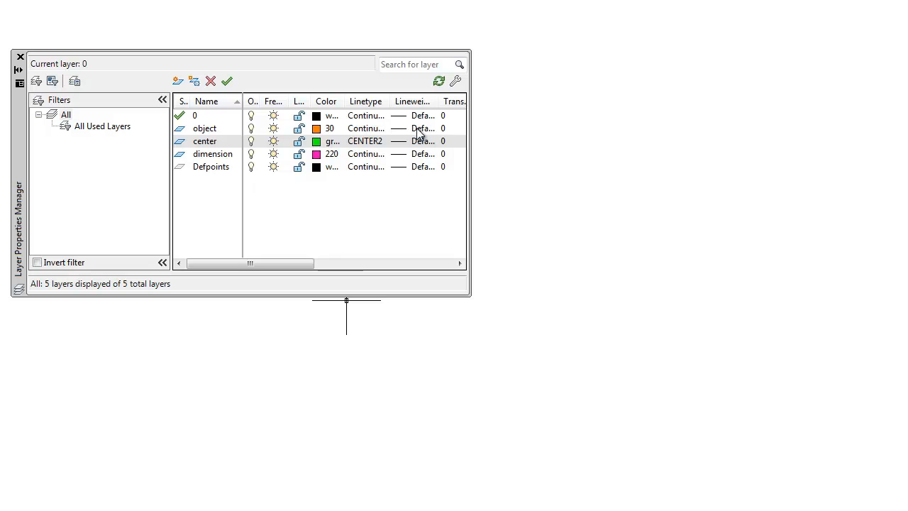
Give the object layer a 0.50 mm lineweight
{"action": "left_click", "coordinate": [423, 127]}
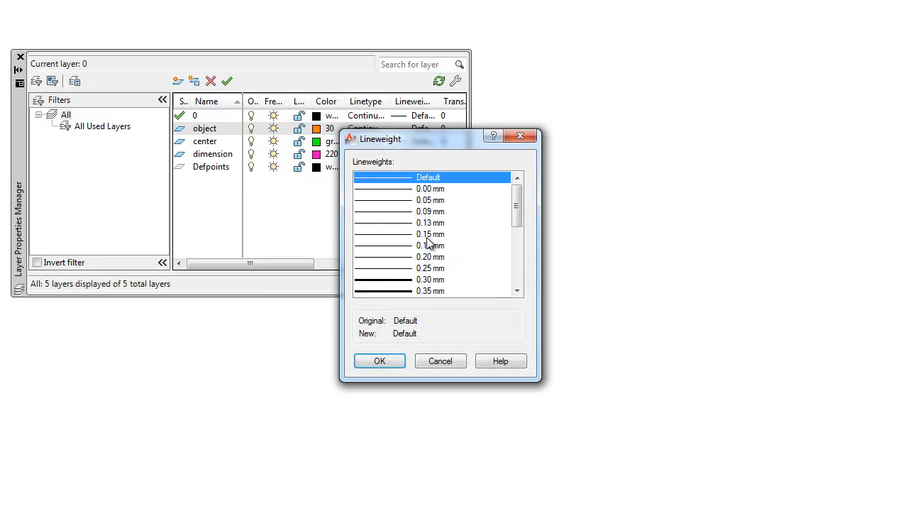
{"action": "scroll", "scroll_direction": "down", "scroll_amount": 3}
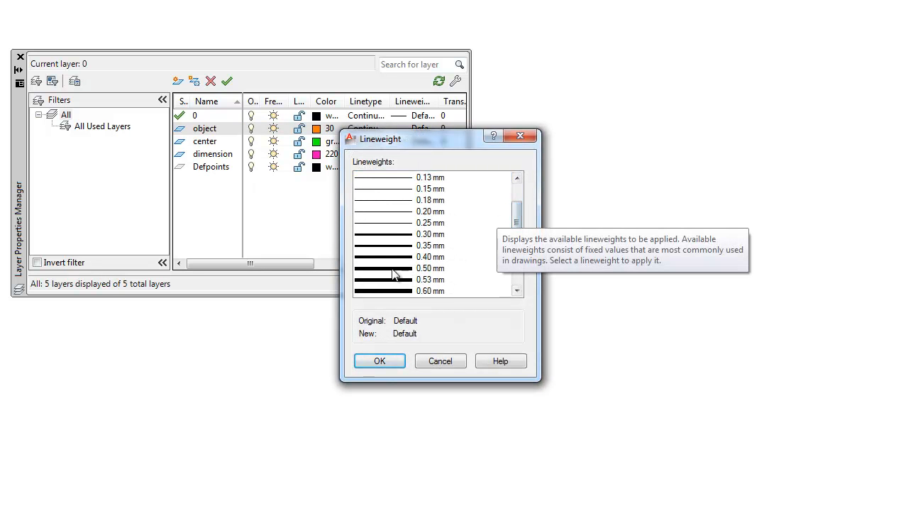
{"action": "left_click", "coordinate": [378, 360]}
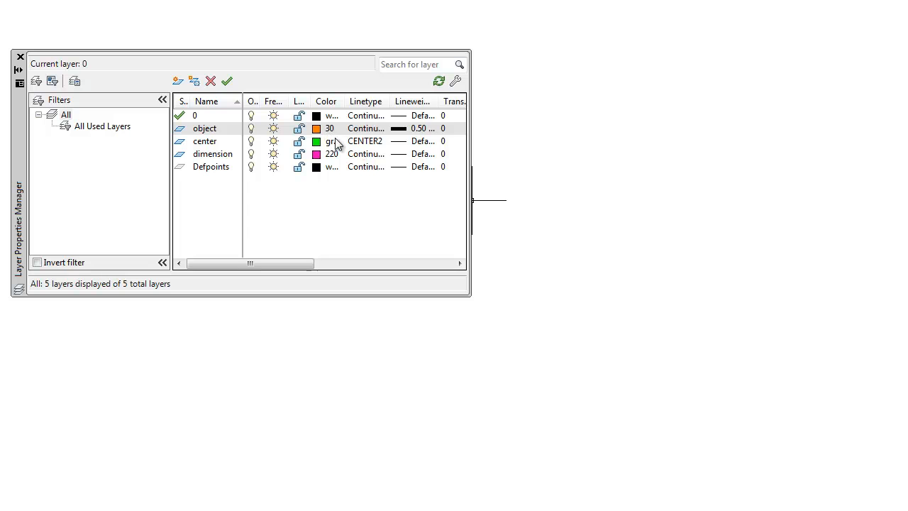
{"action": "mouse_move", "coordinate": [426, 128]}
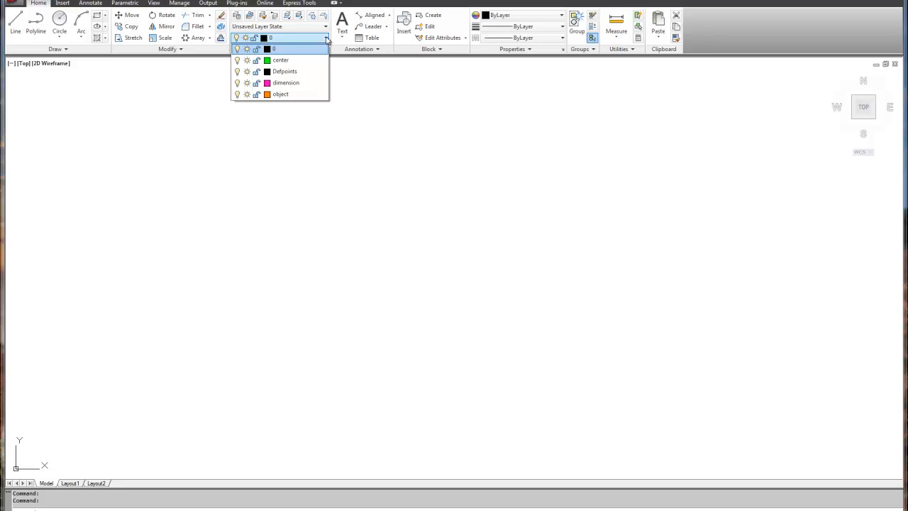
Make center the current layer and start drawing the crossing center lines
{"action": "left_click", "coordinate": [280, 60]}
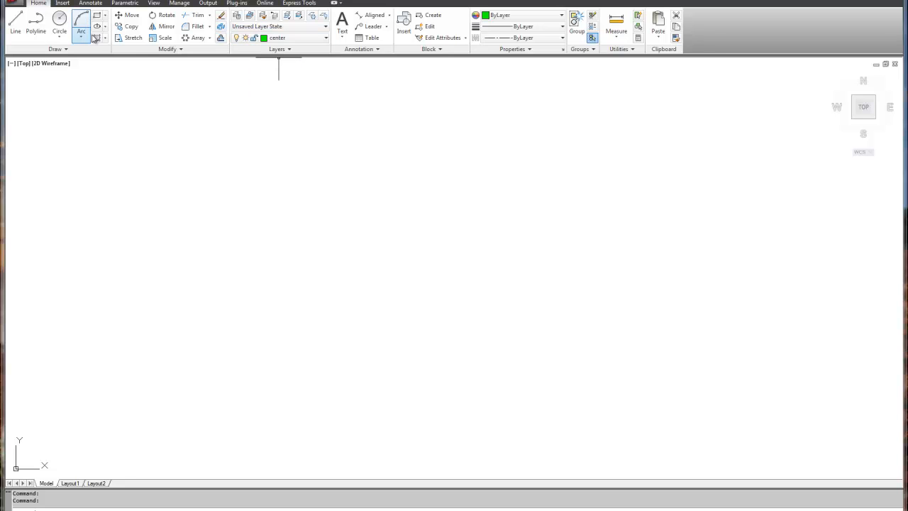
{"action": "left_click", "coordinate": [80, 22]}
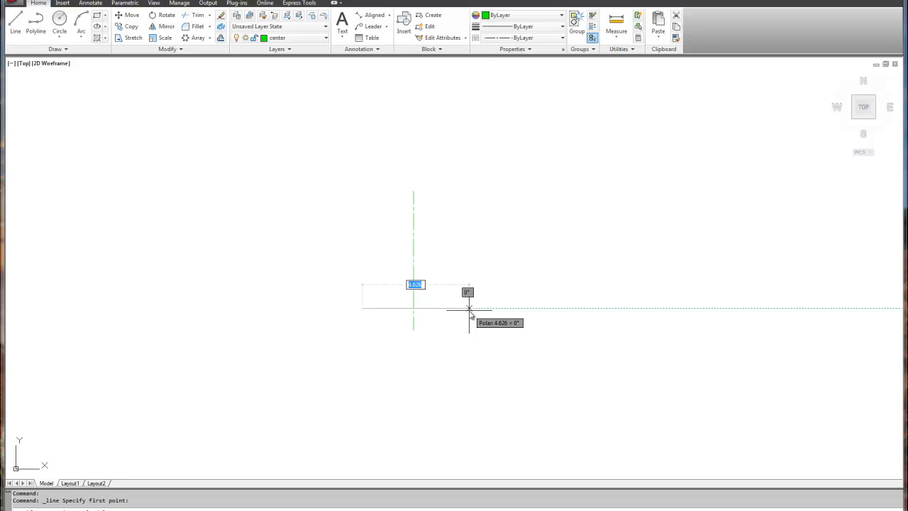
{"action": "mouse_move", "coordinate": [471, 312]}
{"action": "type", "text": "5"}
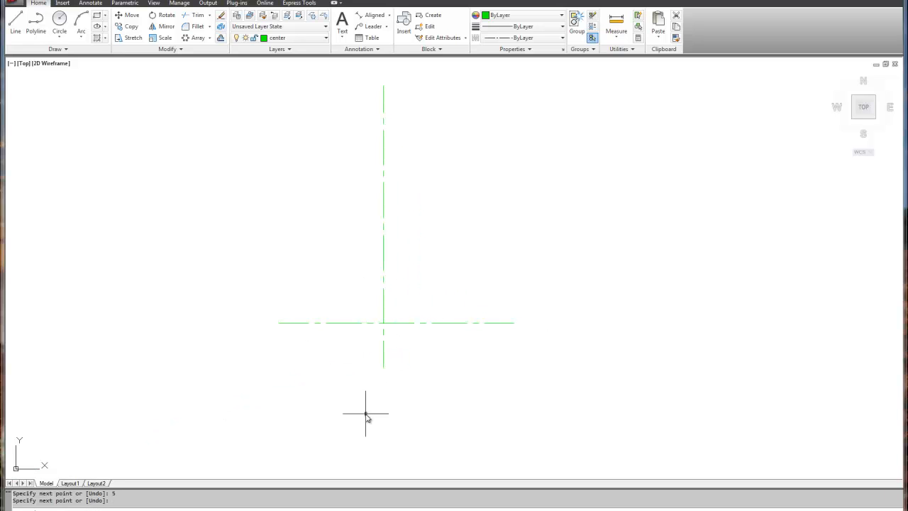
{"action": "mouse_move", "coordinate": [361, 420]}
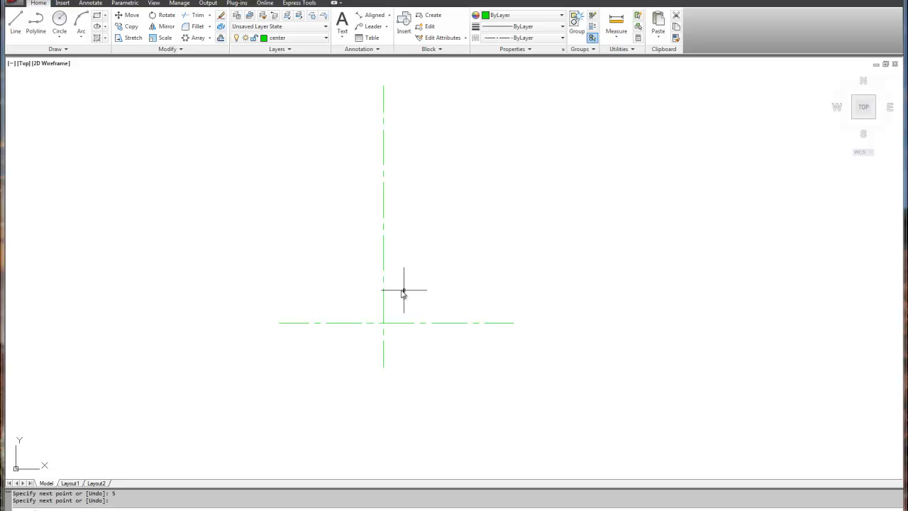
{"action": "mouse_move", "coordinate": [544, 137]}
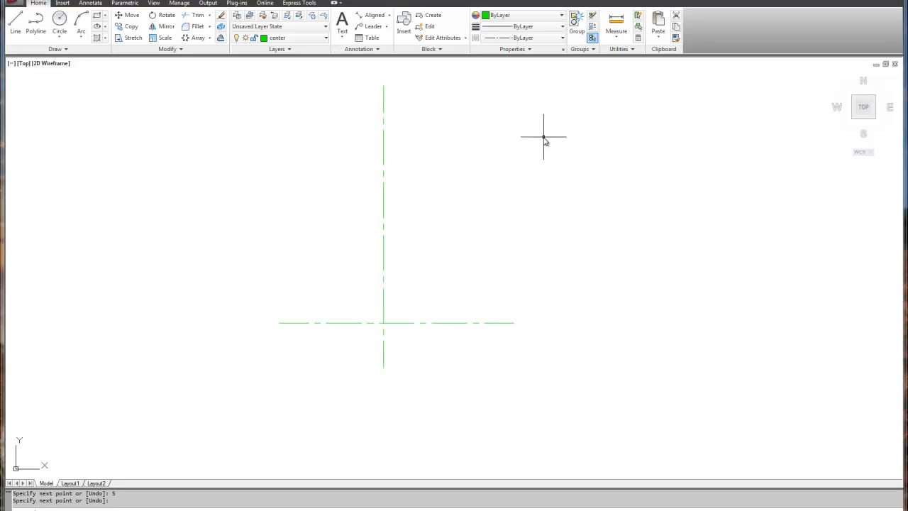
{"action": "mouse_move", "coordinate": [510, 219]}
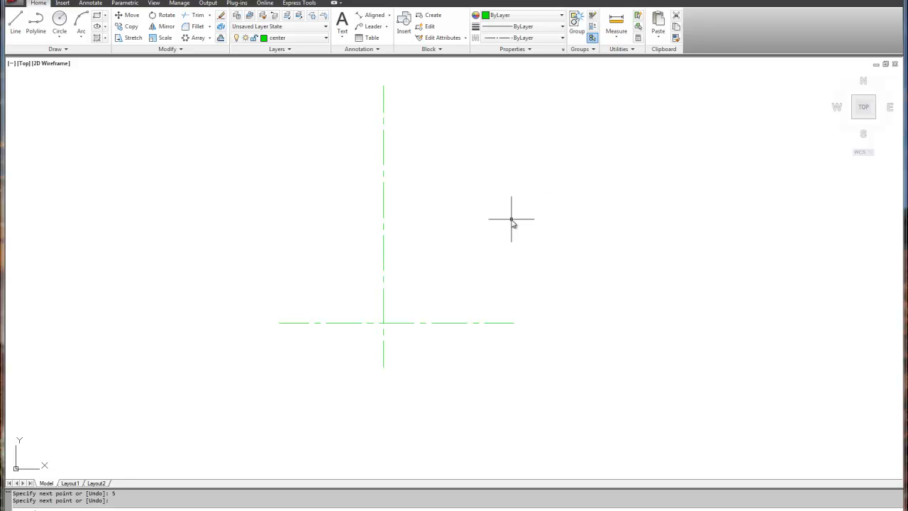
{"action": "mouse_move", "coordinate": [454, 258]}
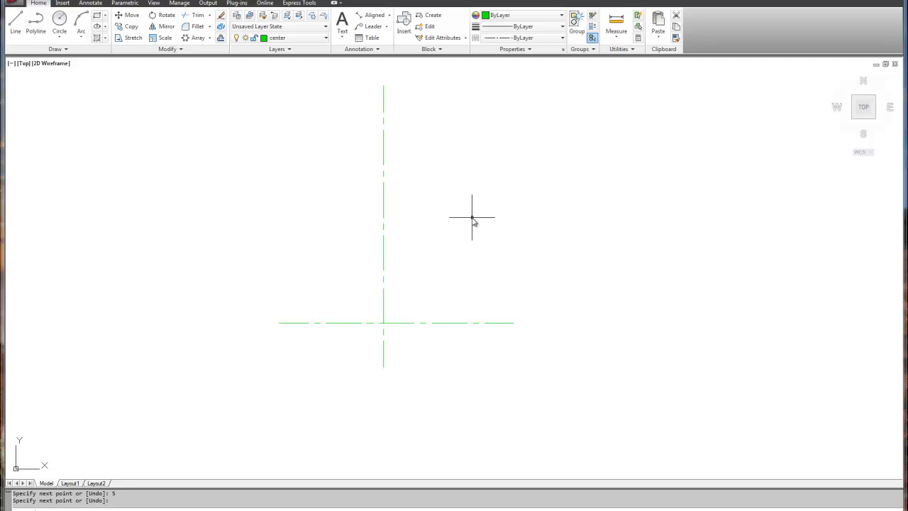
{"action": "mouse_move", "coordinate": [264, 167]}
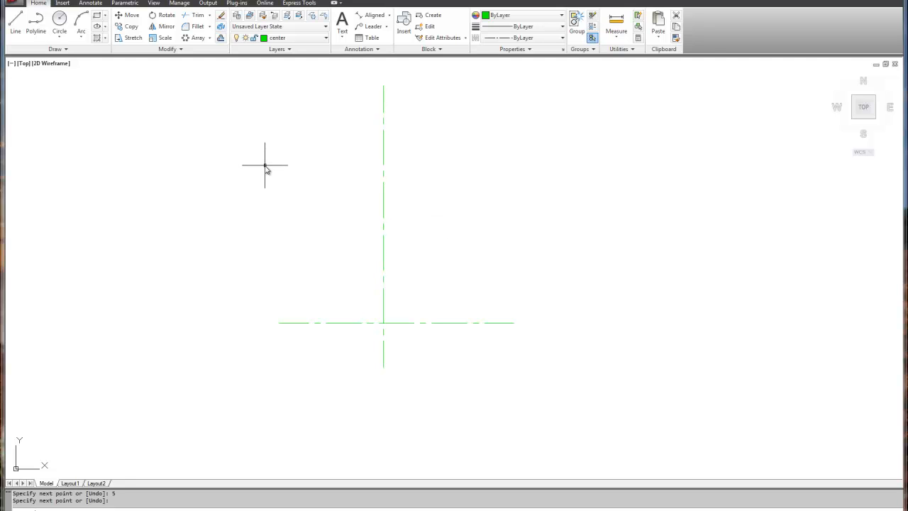
{"action": "mouse_move", "coordinate": [213, 85]}
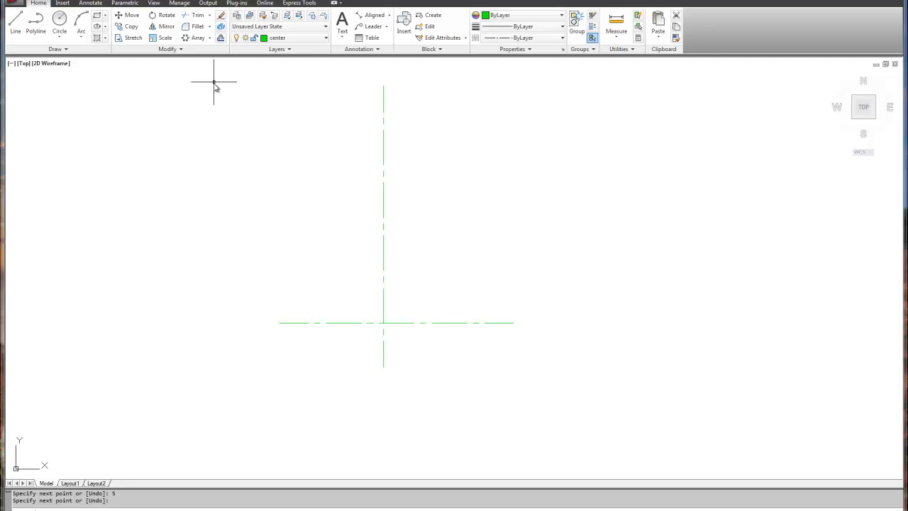
{"action": "mouse_move", "coordinate": [222, 37]}
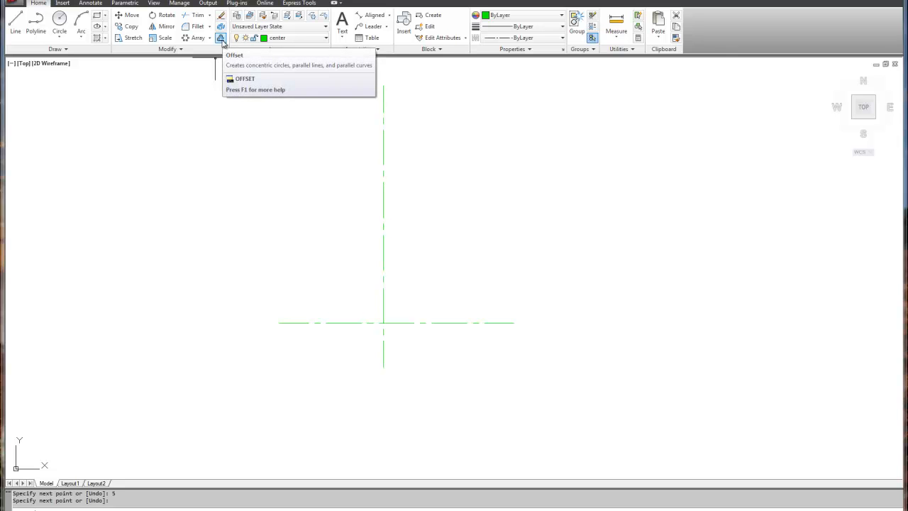
{"action": "mouse_move", "coordinate": [221, 37]}
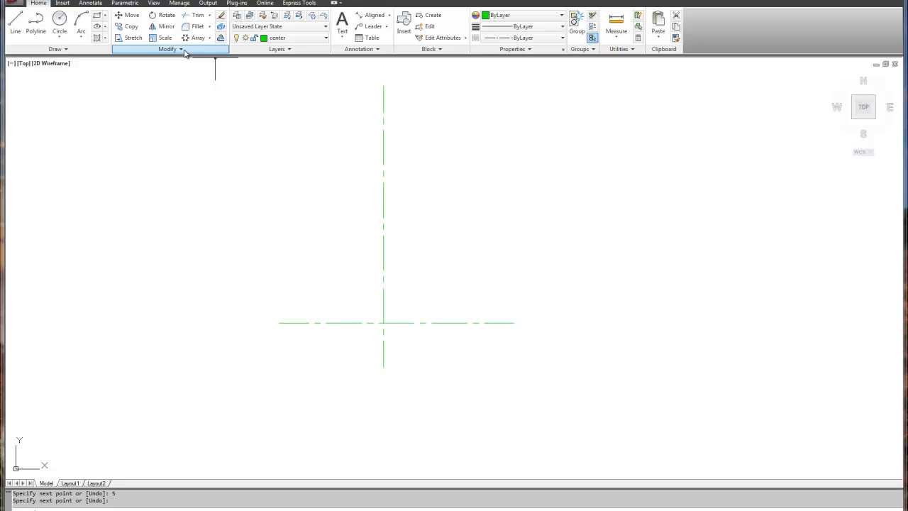
Offset the vertical center line 1.649 to its right to make a second one
{"action": "left_click", "coordinate": [167, 48]}
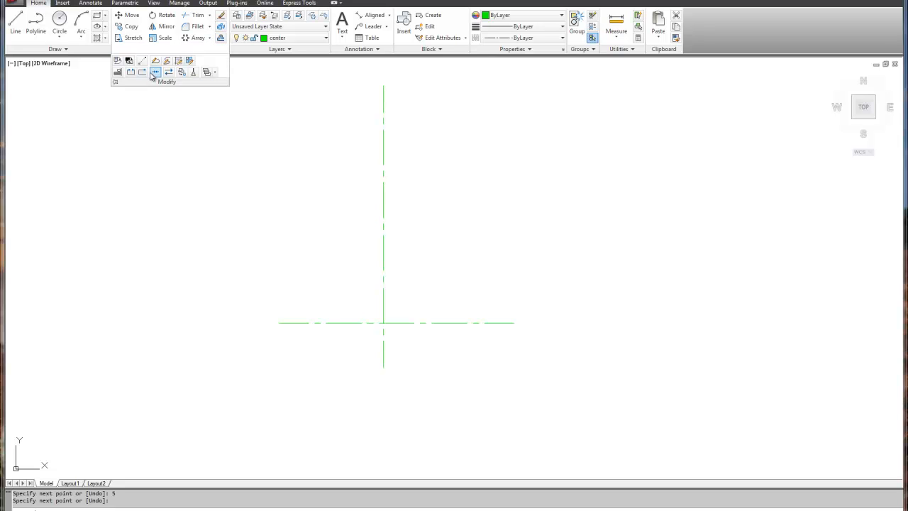
{"action": "mouse_move", "coordinate": [221, 36]}
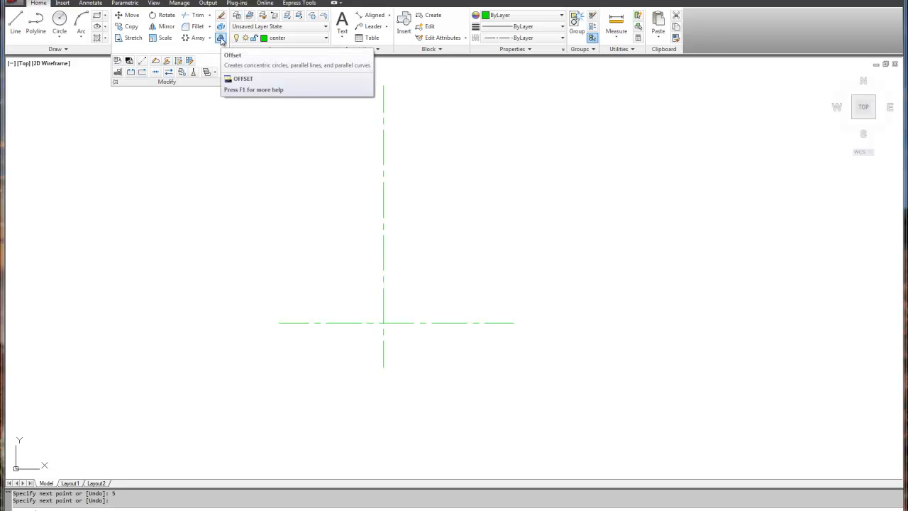
{"action": "left_click", "coordinate": [221, 37]}
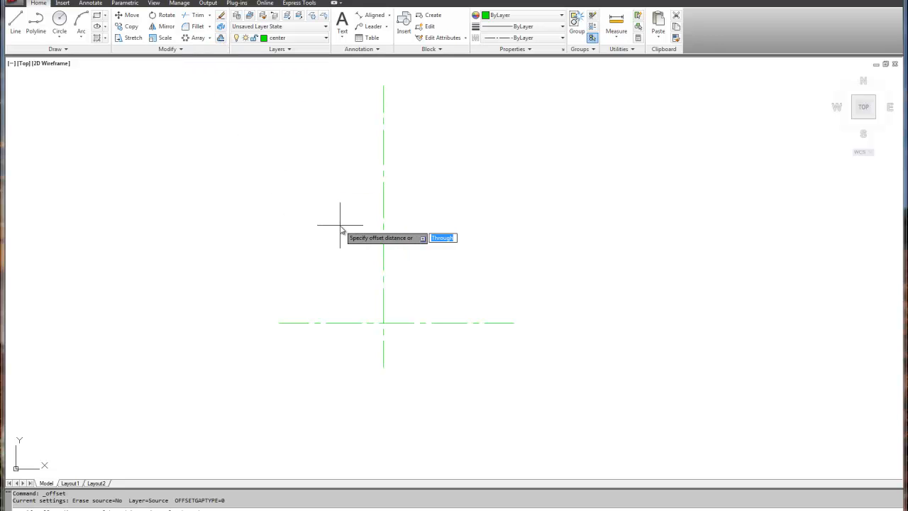
{"action": "type", "text": "1.649"}
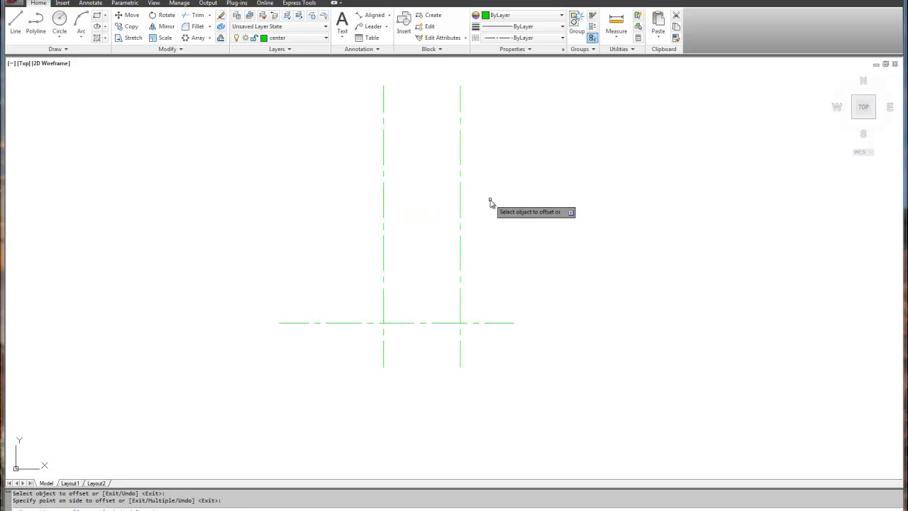
{"action": "mouse_move", "coordinate": [446, 281]}
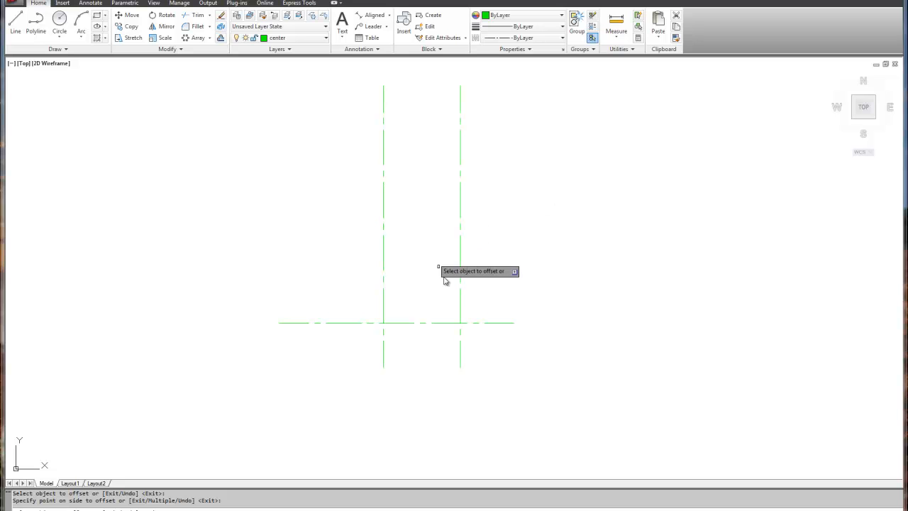
{"action": "mouse_move", "coordinate": [457, 327]}
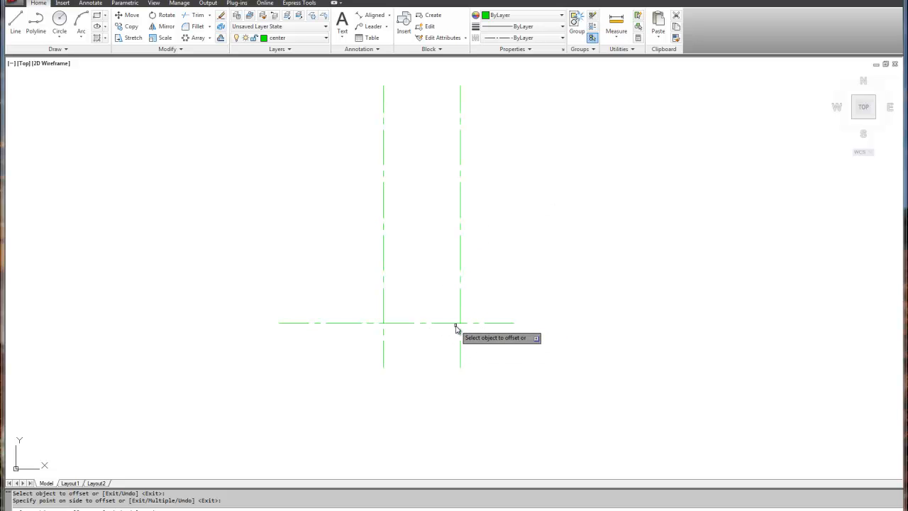
{"action": "mouse_move", "coordinate": [503, 303]}
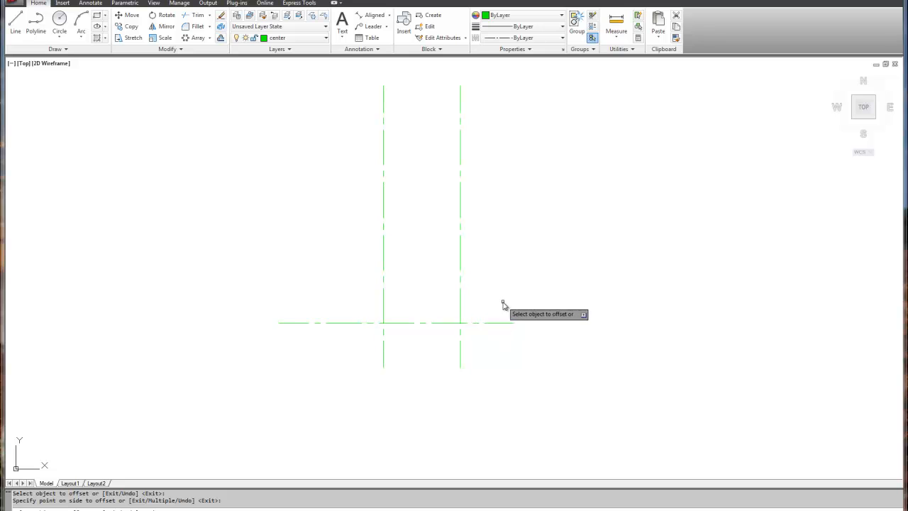
{"action": "mouse_move", "coordinate": [336, 298]}
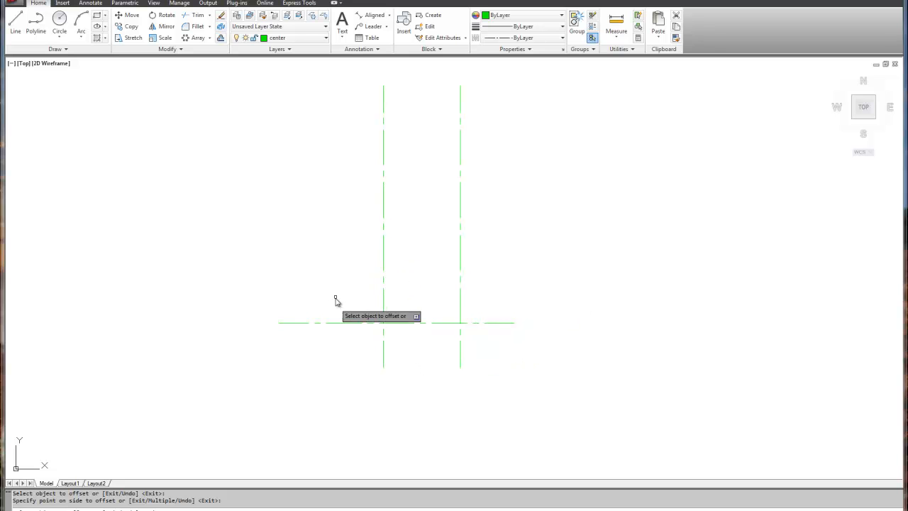
Offset the vertical center line 3.258 leftward to add a third center line
{"action": "left_click", "coordinate": [382, 319]}
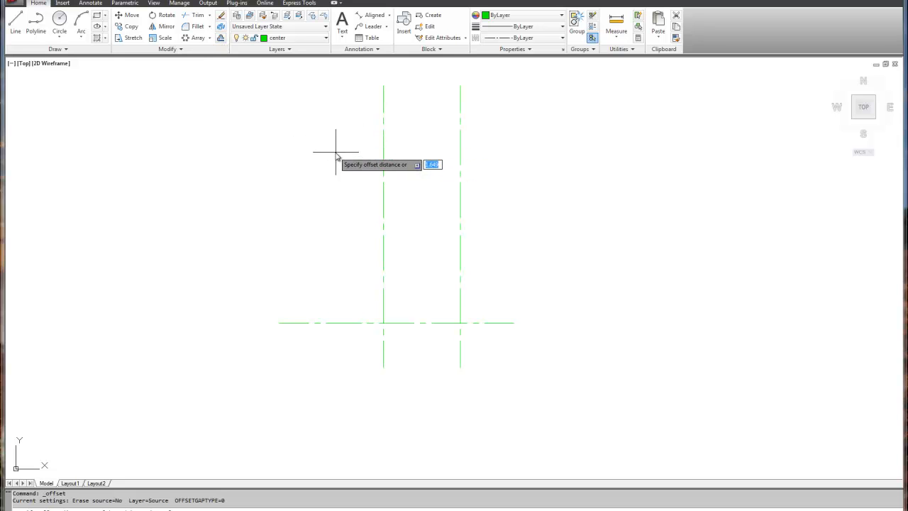
{"action": "mouse_move", "coordinate": [268, 136]}
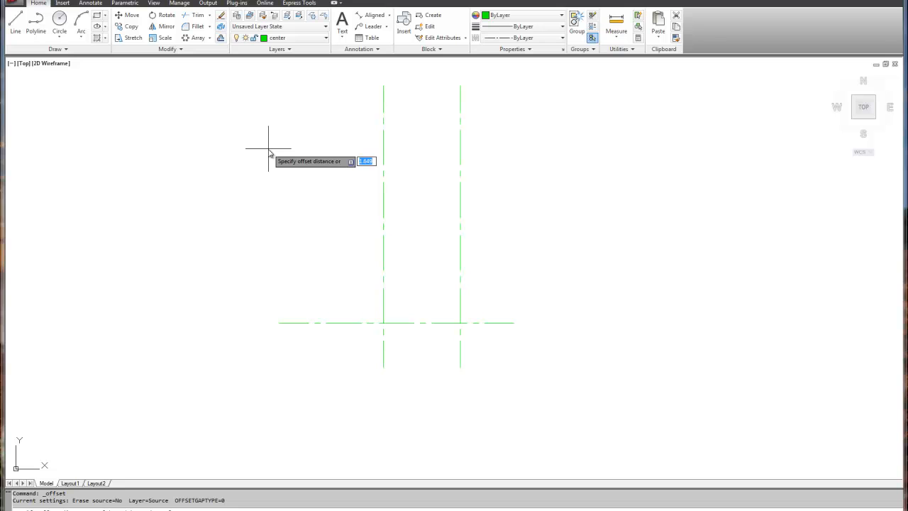
{"action": "type", "text": "3.258"}
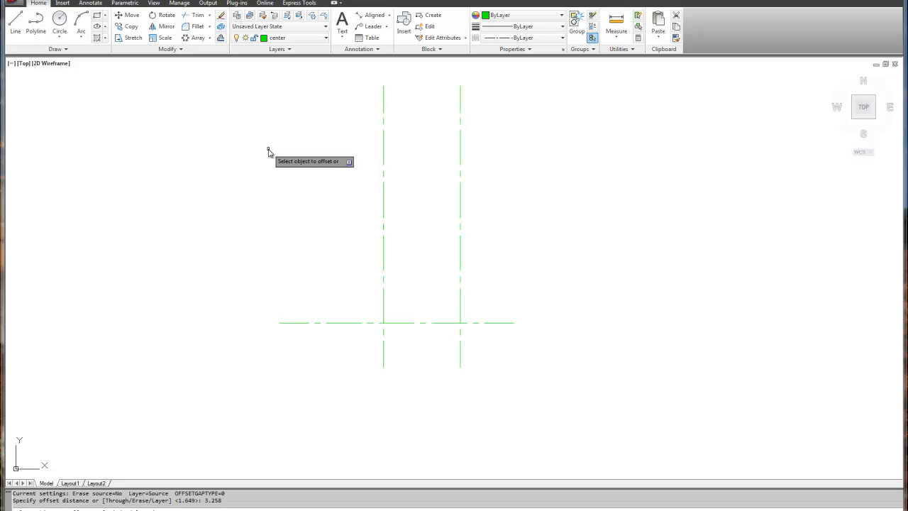
{"action": "left_click", "coordinate": [383, 142]}
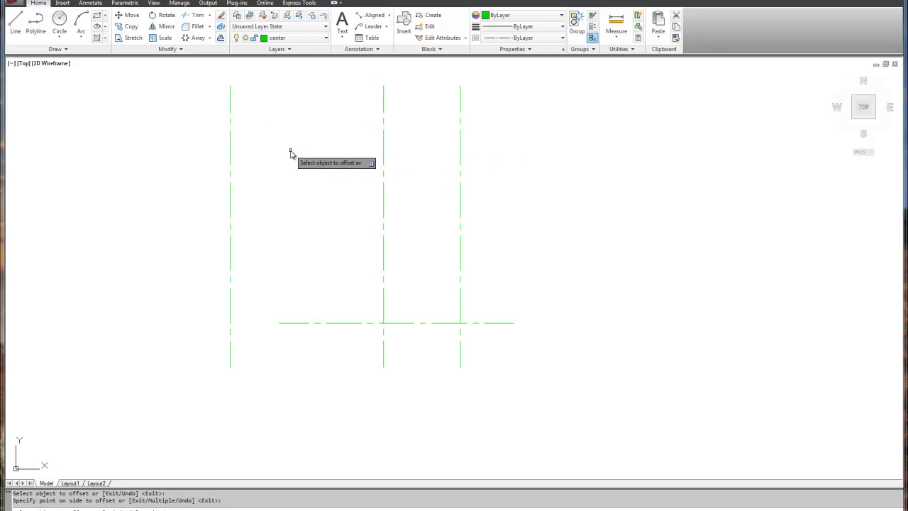
{"action": "mouse_move", "coordinate": [276, 344]}
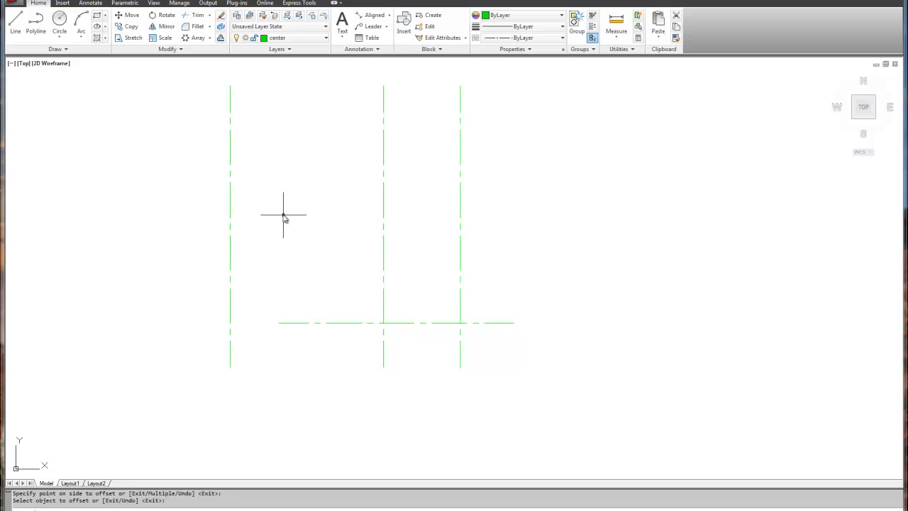
{"action": "mouse_move", "coordinate": [258, 408]}
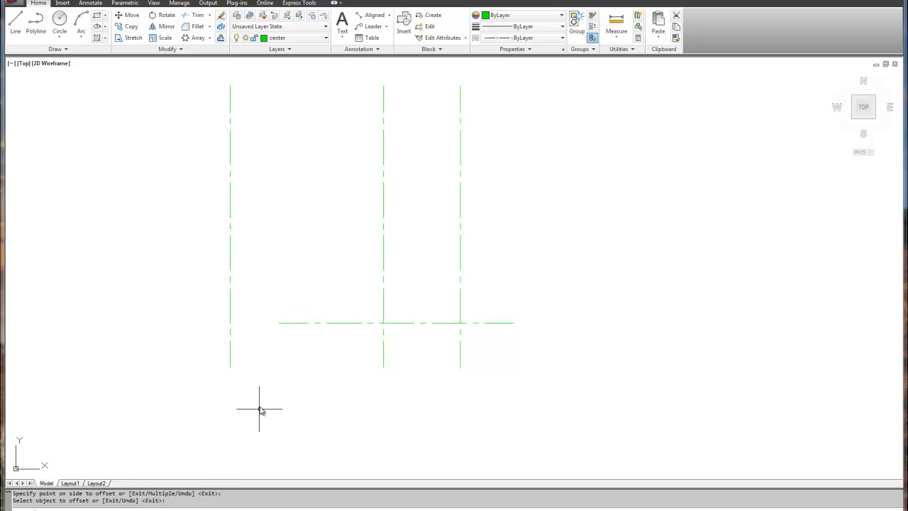
{"action": "mouse_move", "coordinate": [283, 327]}
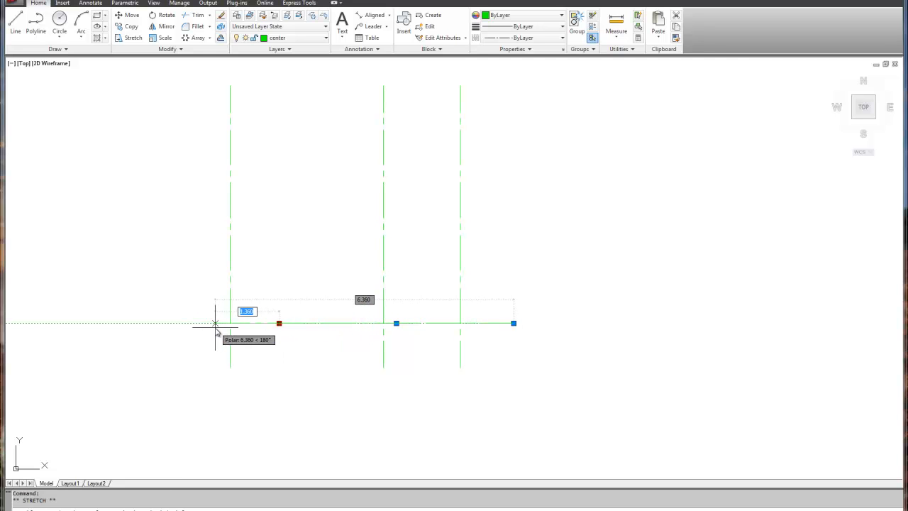
{"action": "mouse_move", "coordinate": [210, 323]}
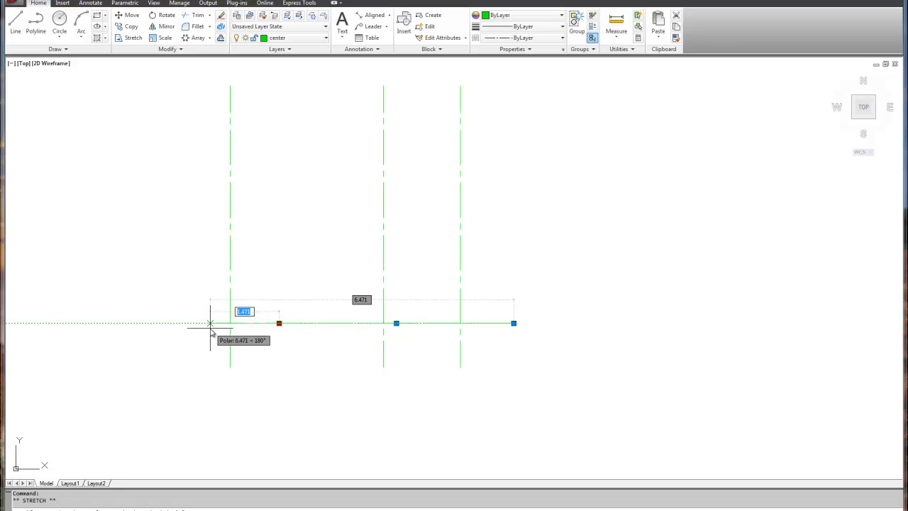
{"action": "mouse_move", "coordinate": [210, 326]}
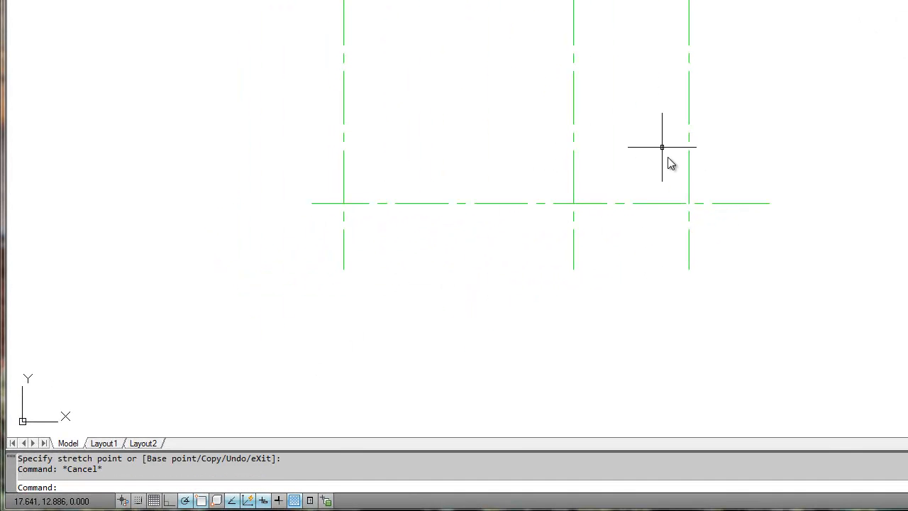
{"action": "mouse_move", "coordinate": [496, 210]}
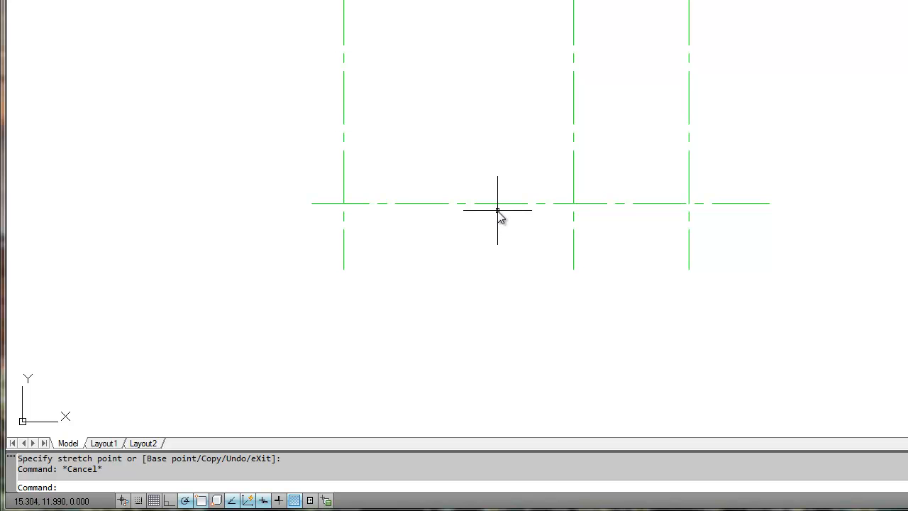
{"action": "mouse_move", "coordinate": [417, 169]}
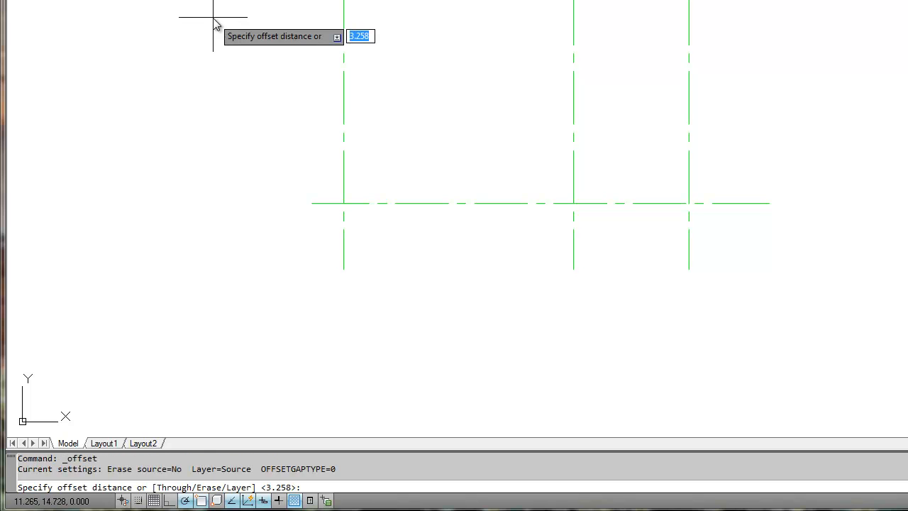
Offset the bottom horizontal center line 1.7 upward twice for two more center lines
{"action": "type", "text": "1.779"}
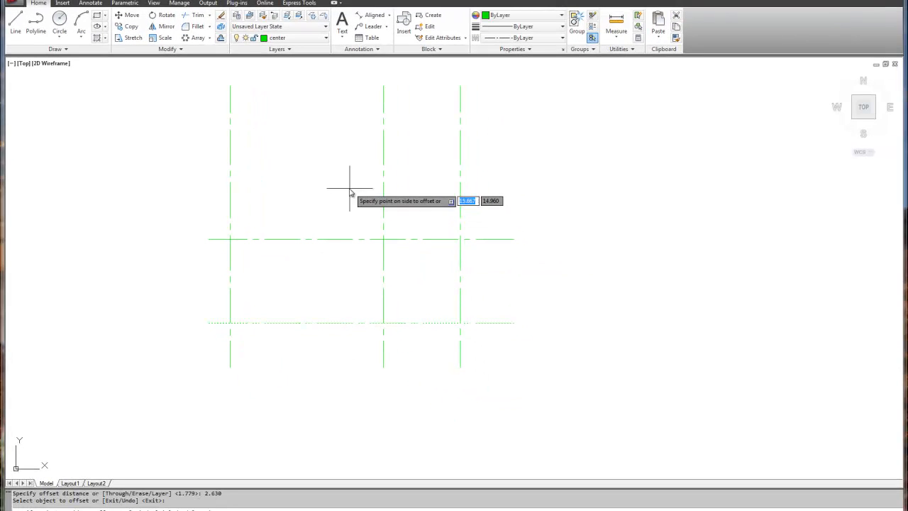
{"action": "right_click", "coordinate": [349, 196]}
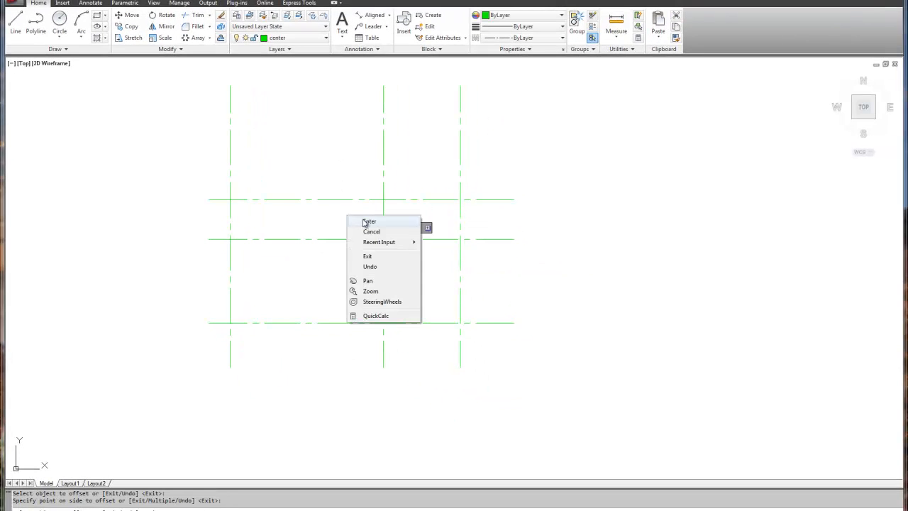
{"action": "left_click", "coordinate": [369, 221]}
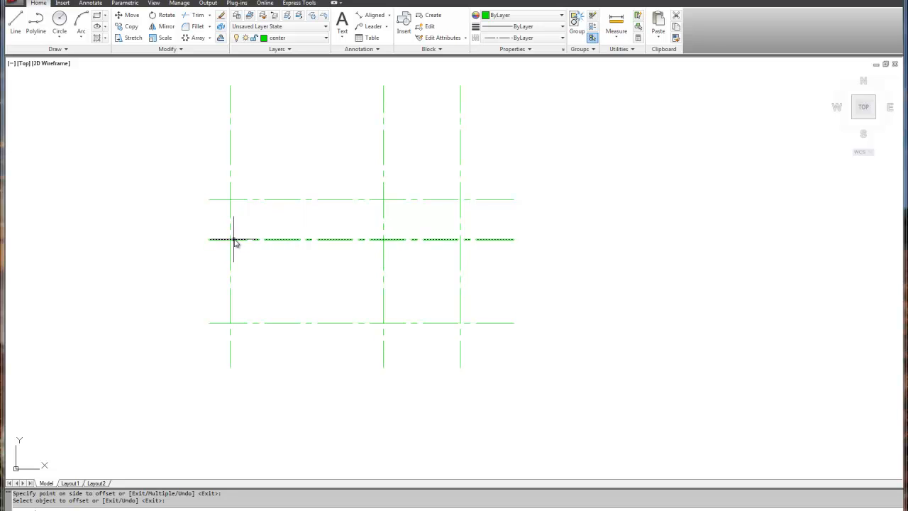
{"action": "mouse_move", "coordinate": [490, 240]}
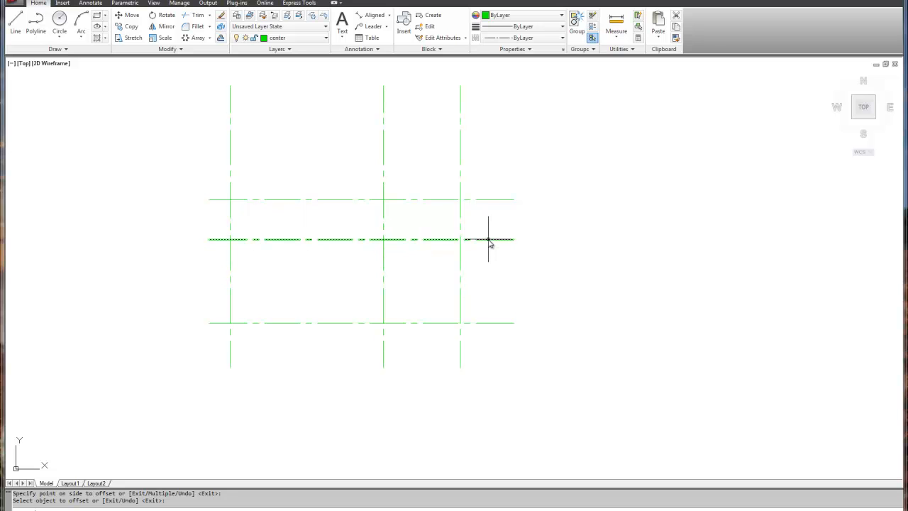
{"action": "mouse_move", "coordinate": [343, 239]}
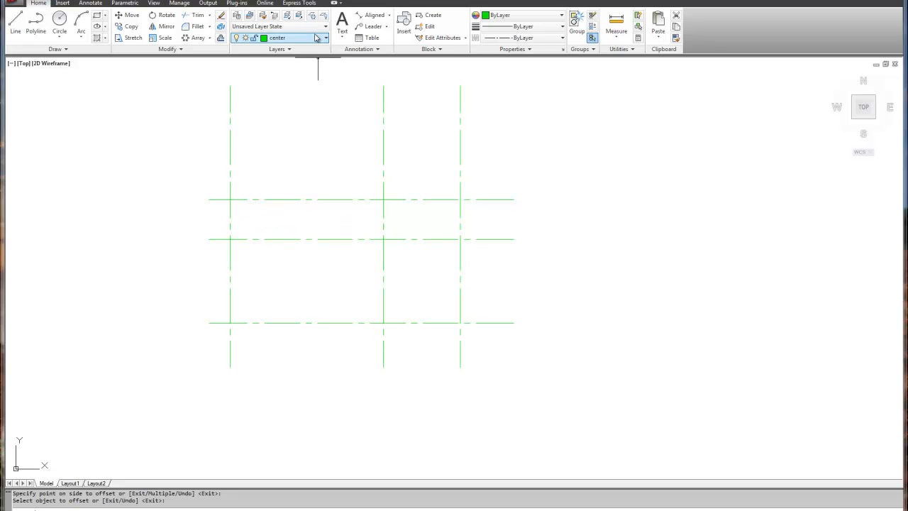
Switch to the object layer and draw center-radius circles on the left-middle and bottom-middle intersections
{"action": "left_click", "coordinate": [325, 37]}
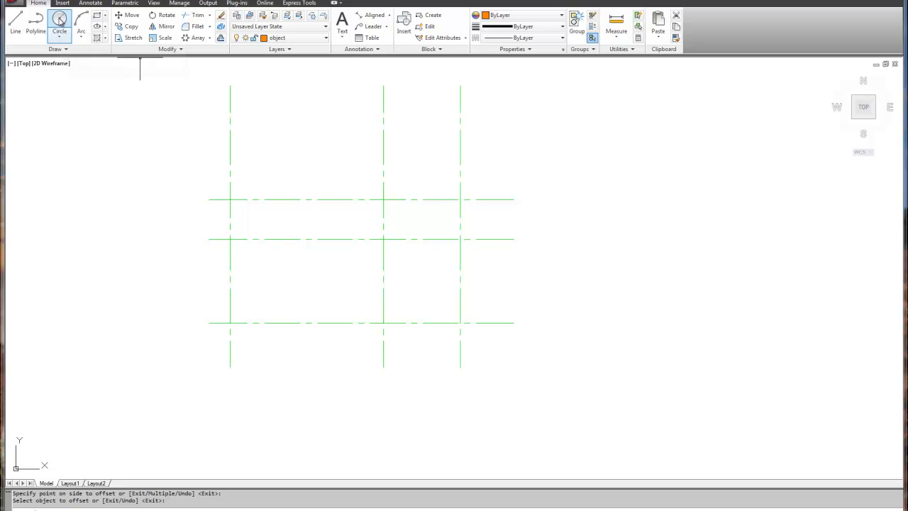
{"action": "mouse_move", "coordinate": [60, 20]}
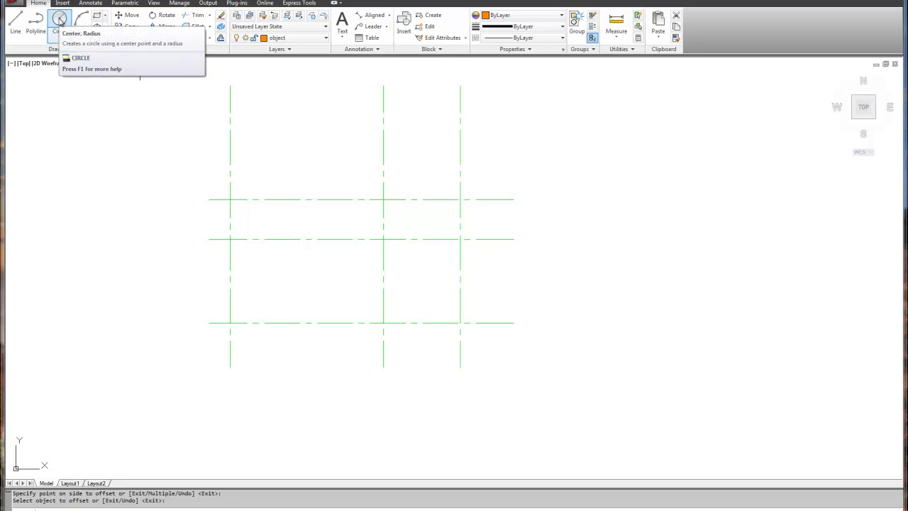
{"action": "left_click", "coordinate": [59, 20]}
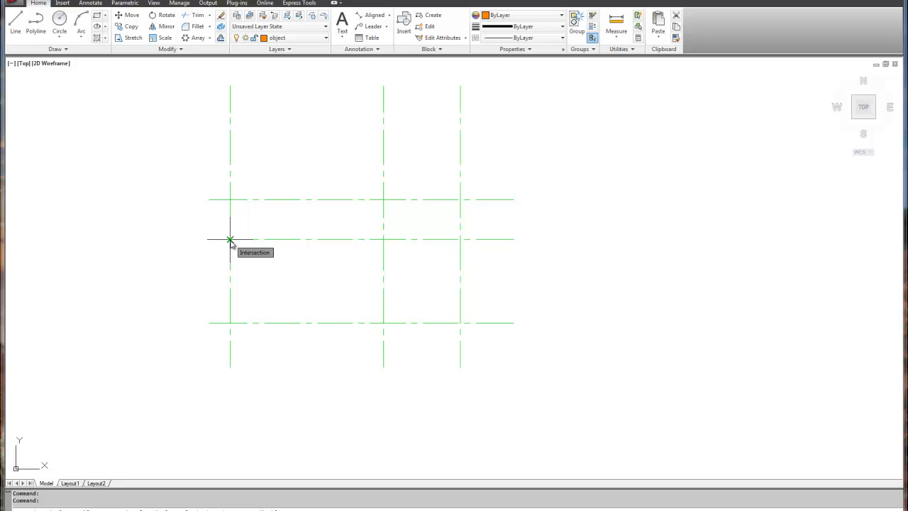
{"action": "left_click", "coordinate": [60, 30]}
{"action": "type", "text": ".889"}
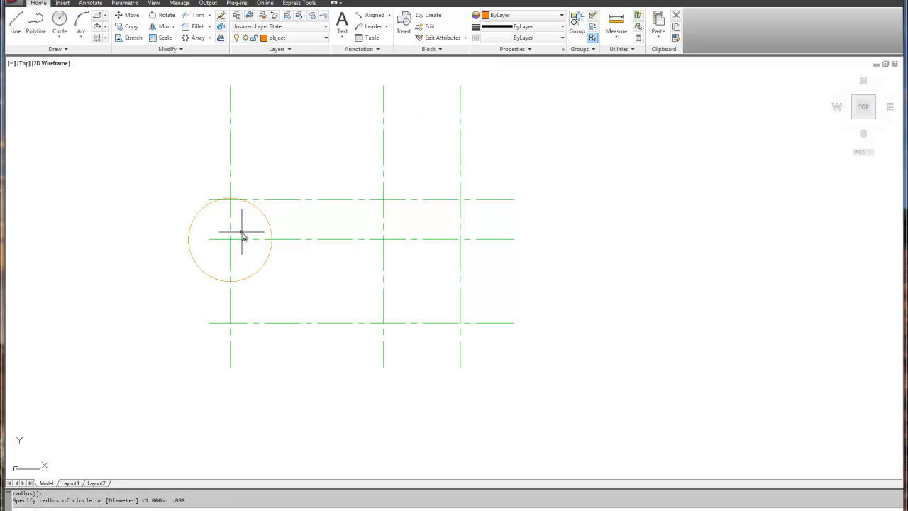
{"action": "mouse_move", "coordinate": [494, 196]}
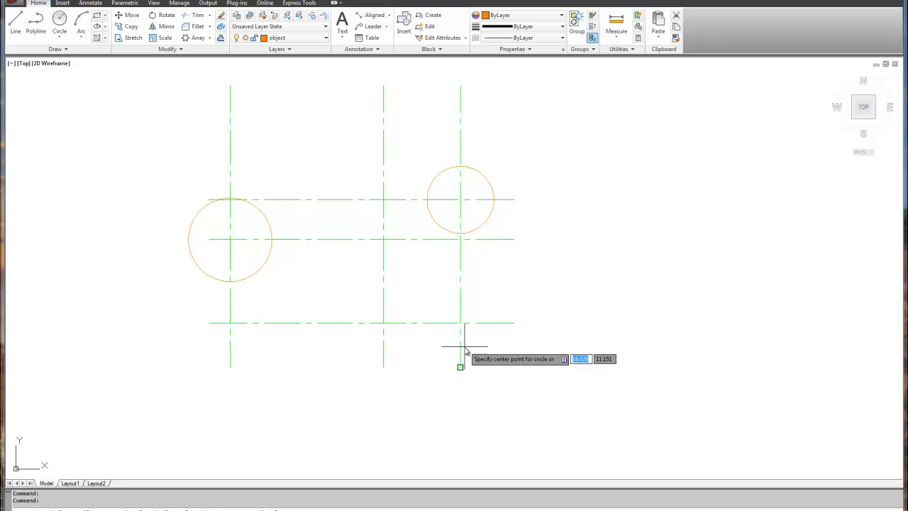
{"action": "mouse_move", "coordinate": [383, 324]}
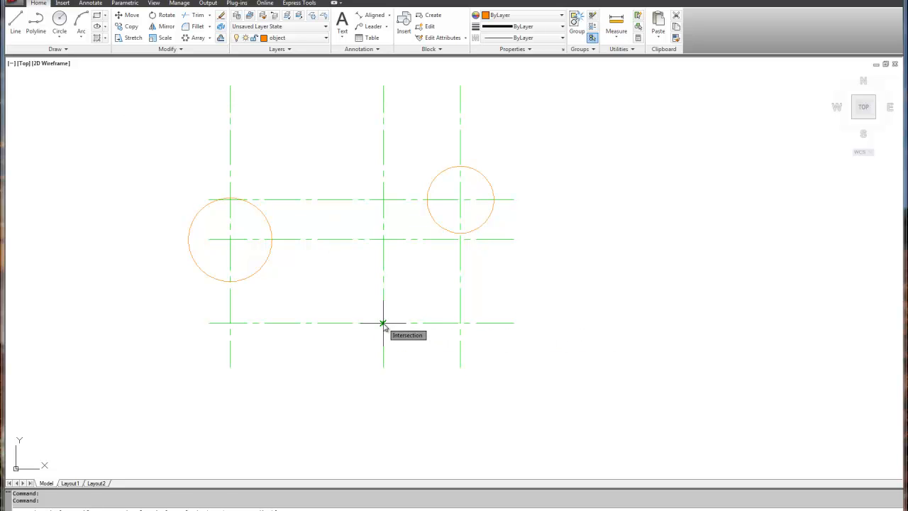
{"action": "left_click", "coordinate": [383, 323]}
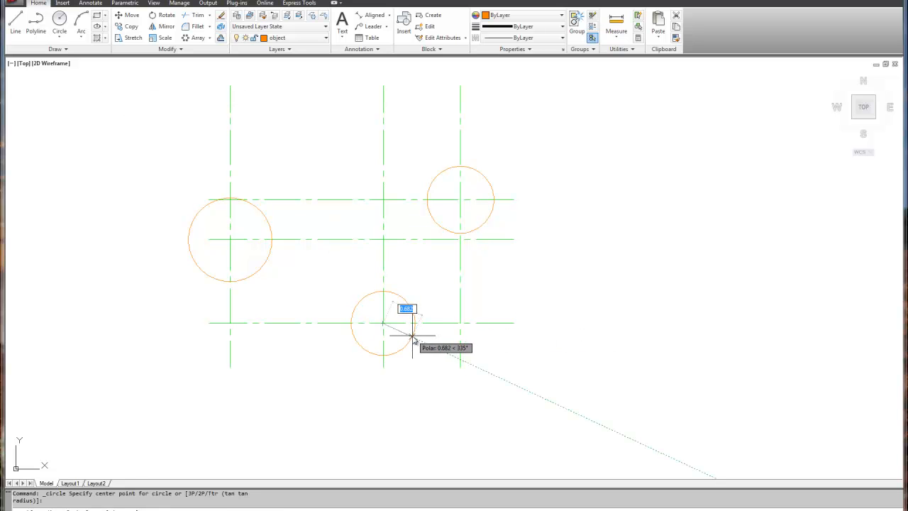
{"action": "mouse_move", "coordinate": [415, 339]}
{"action": "type", "text": "1.067"}
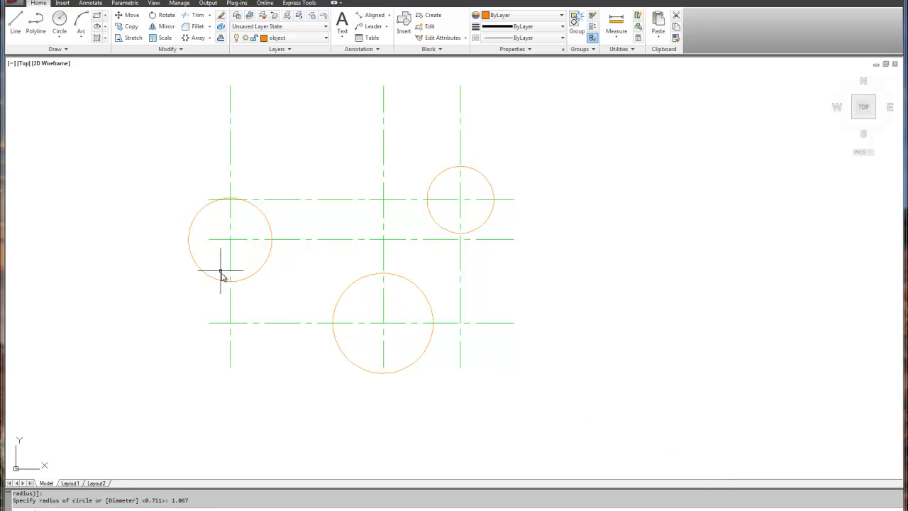
{"action": "mouse_move", "coordinate": [466, 192]}
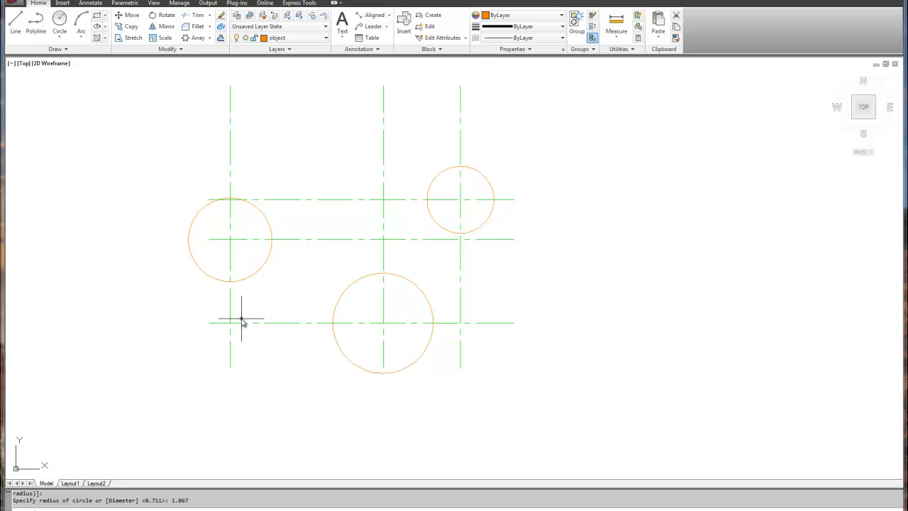
{"action": "mouse_move", "coordinate": [94, 88]}
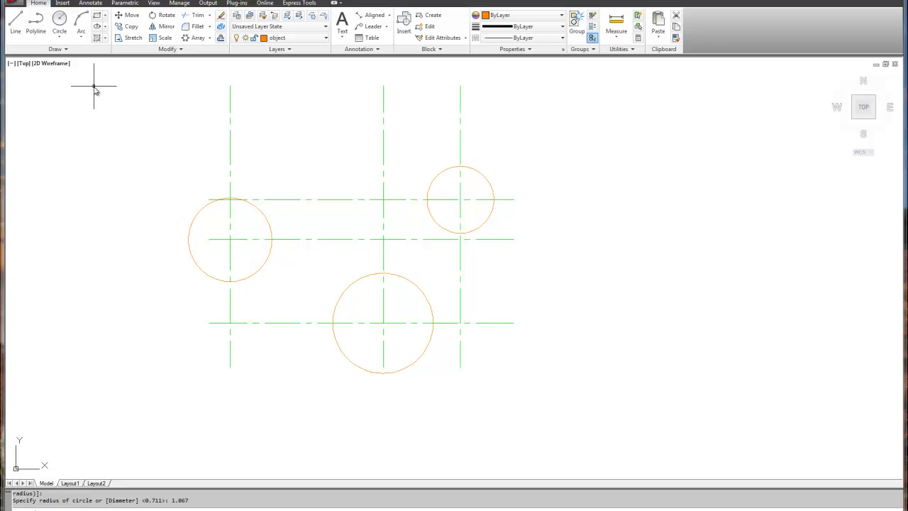
Start a Tan, Tan, Radius circle with the left circle as first tangent
{"action": "left_click", "coordinate": [81, 26]}
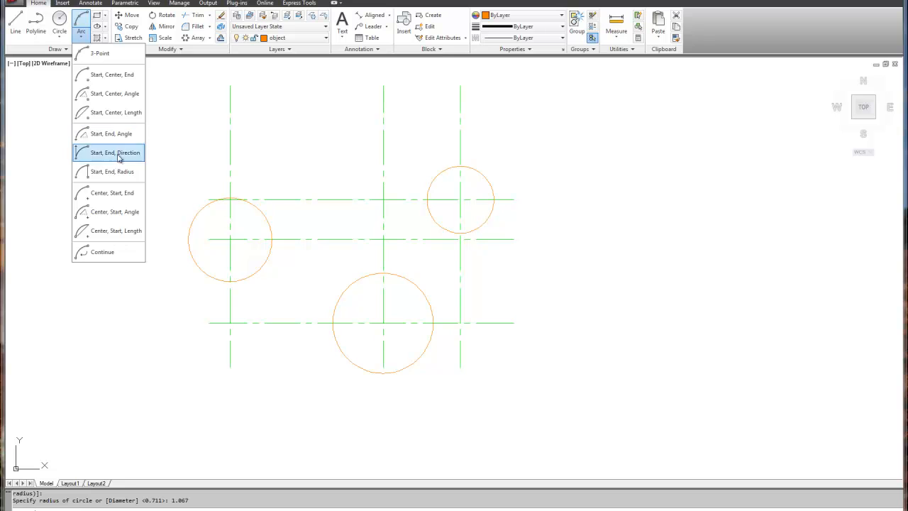
{"action": "mouse_move", "coordinate": [111, 134]}
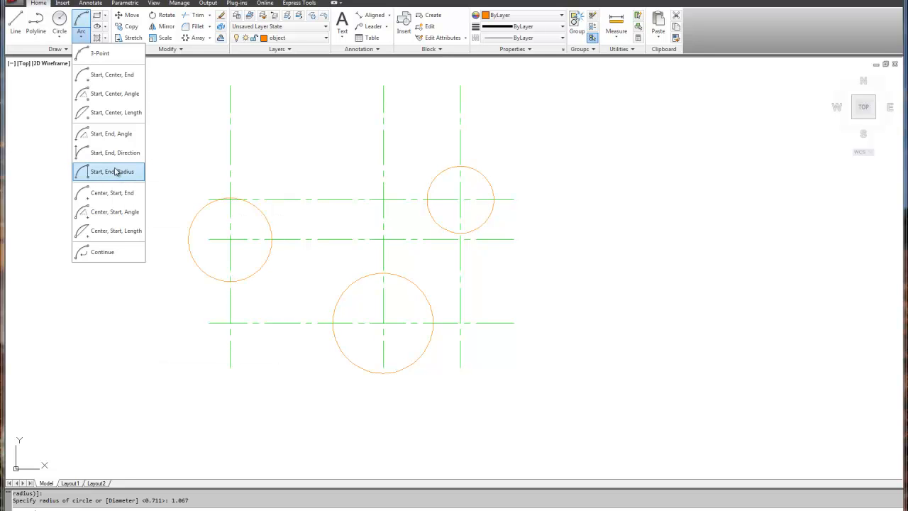
{"action": "mouse_move", "coordinate": [102, 211]}
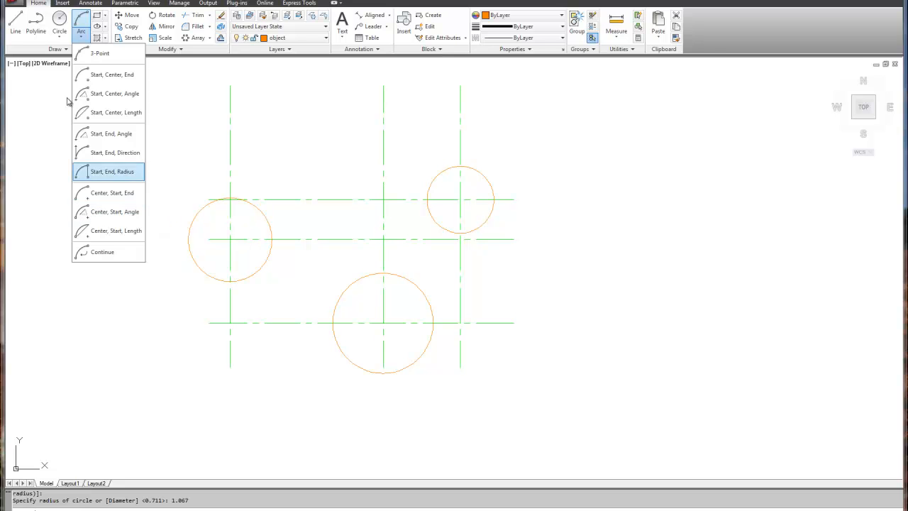
{"action": "left_click", "coordinate": [60, 31]}
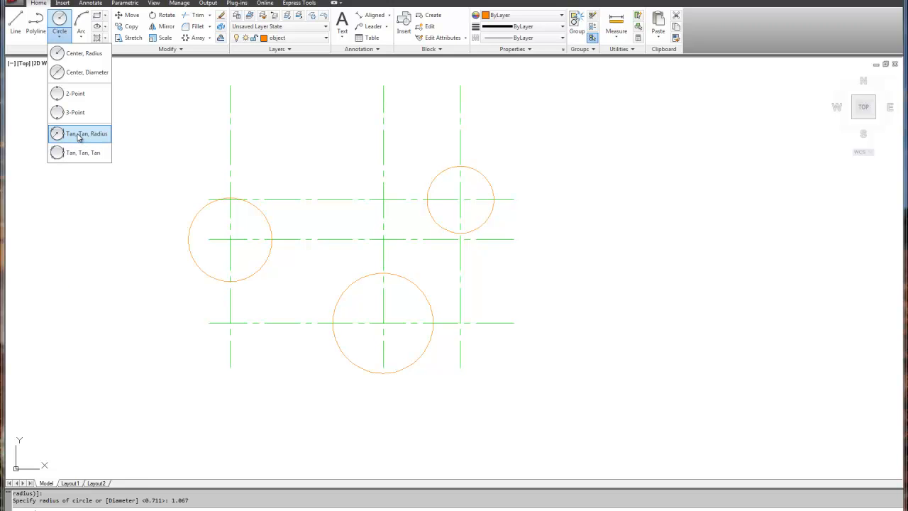
{"action": "left_click", "coordinate": [86, 134]}
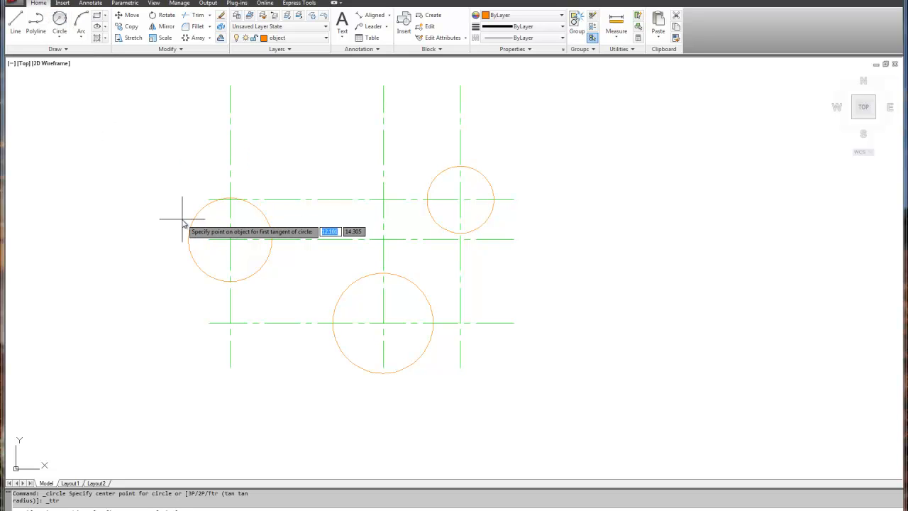
{"action": "mouse_move", "coordinate": [258, 211]}
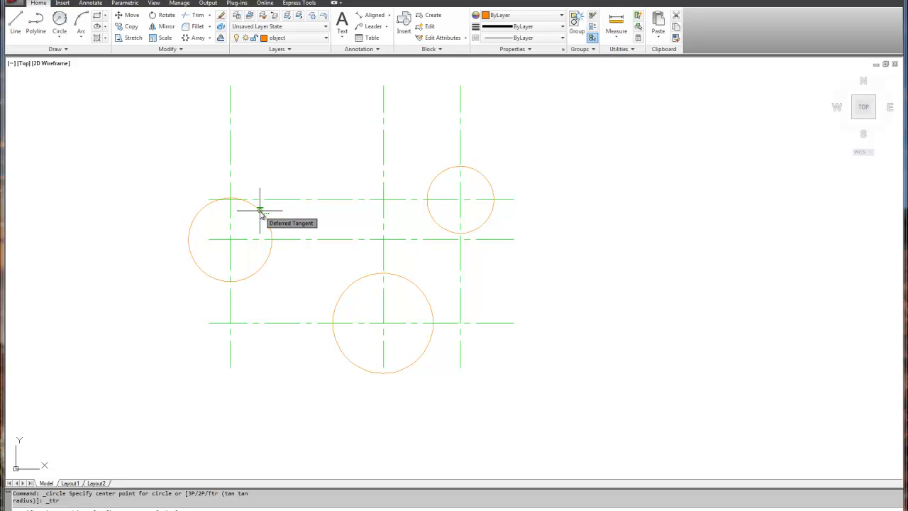
{"action": "left_click", "coordinate": [261, 210]}
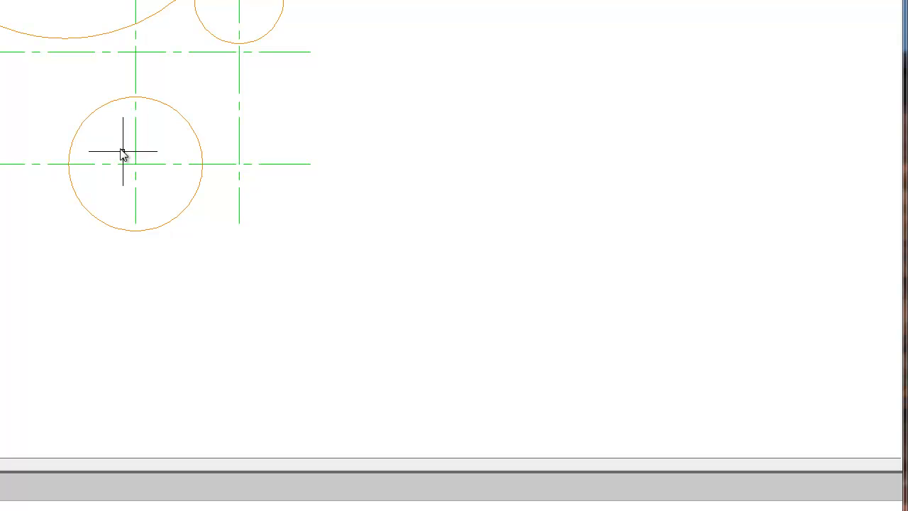
{"action": "mouse_move", "coordinate": [193, 214]}
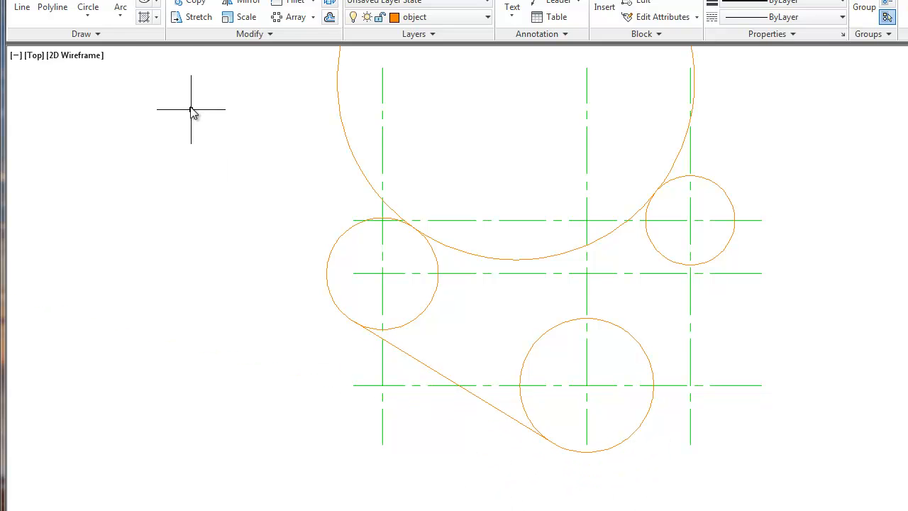
{"action": "mouse_move", "coordinate": [290, 437]}
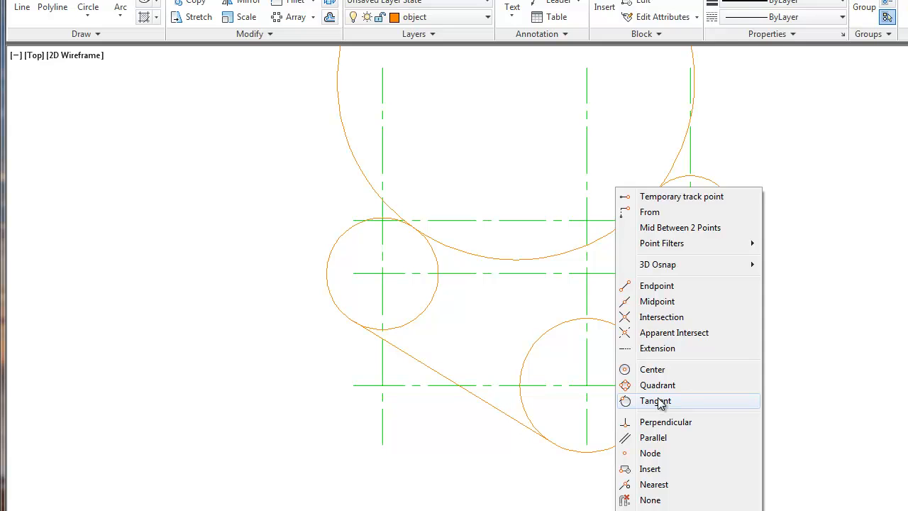
Draw a line tangent to the circles using the Tangent snap at each end
{"action": "left_click", "coordinate": [655, 400]}
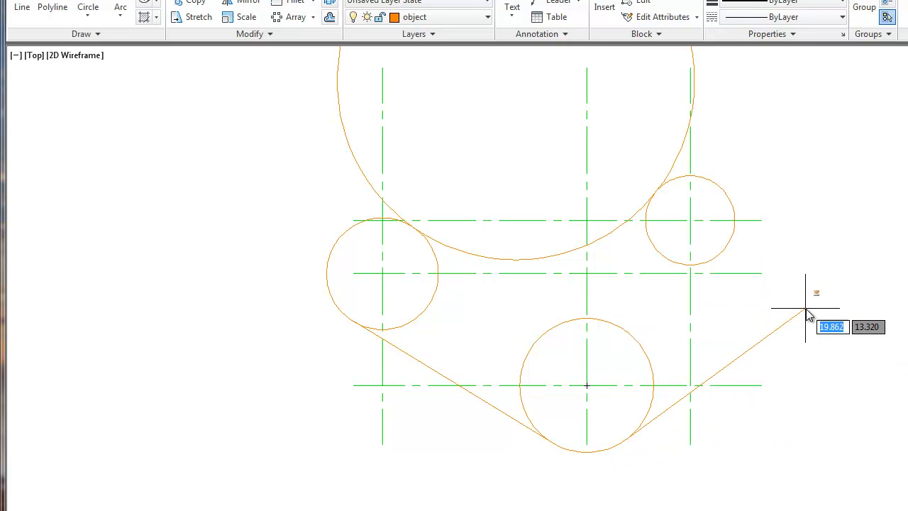
{"action": "right_click", "coordinate": [806, 315]}
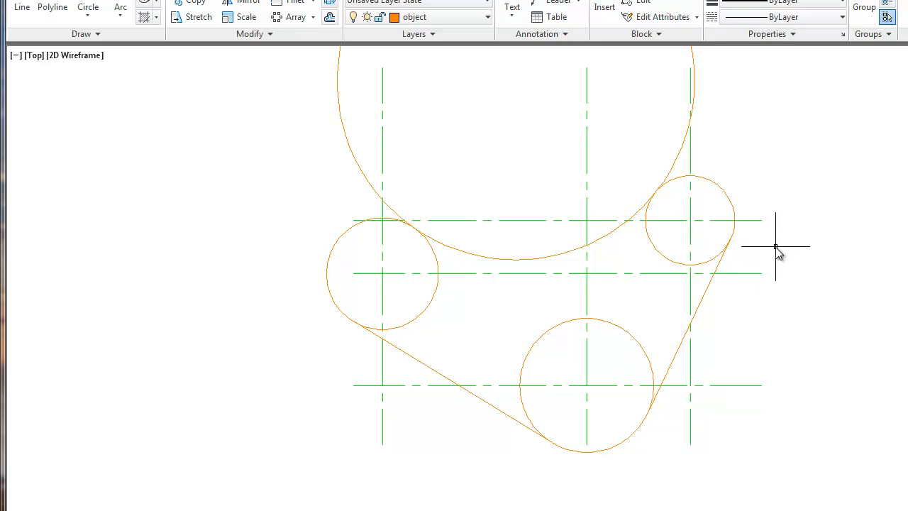
{"action": "mouse_move", "coordinate": [414, 409]}
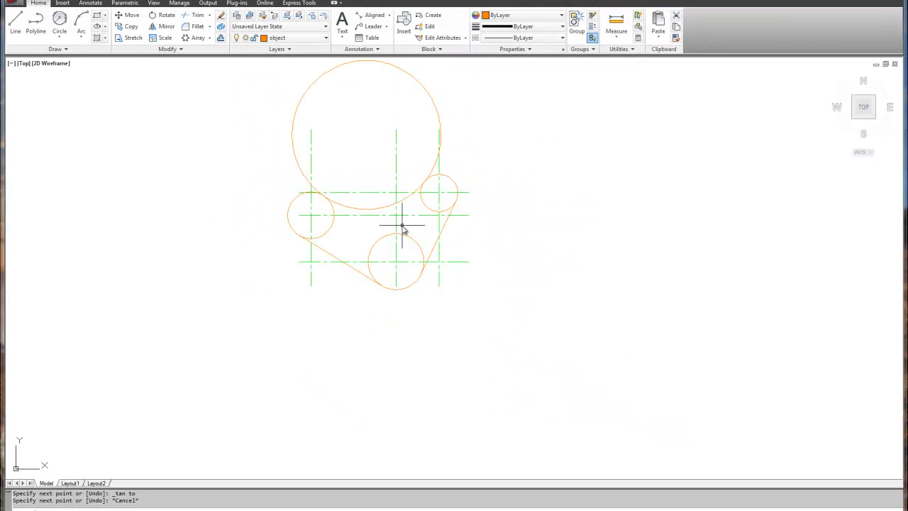
{"action": "mouse_move", "coordinate": [244, 168]}
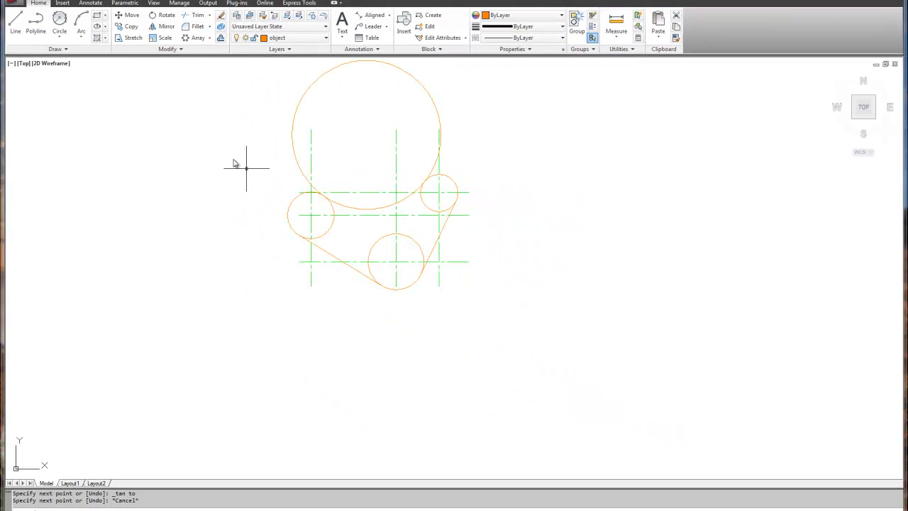
{"action": "mouse_move", "coordinate": [197, 14]}
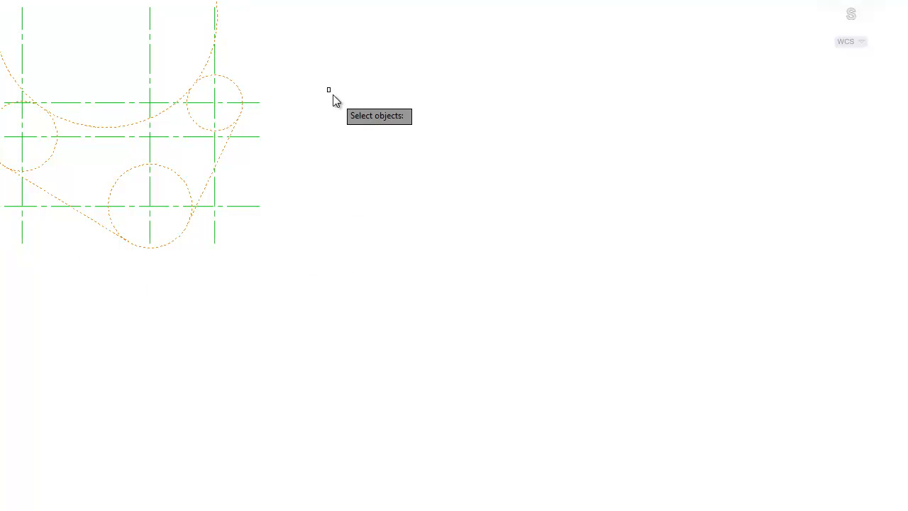
{"action": "mouse_move", "coordinate": [263, 49]}
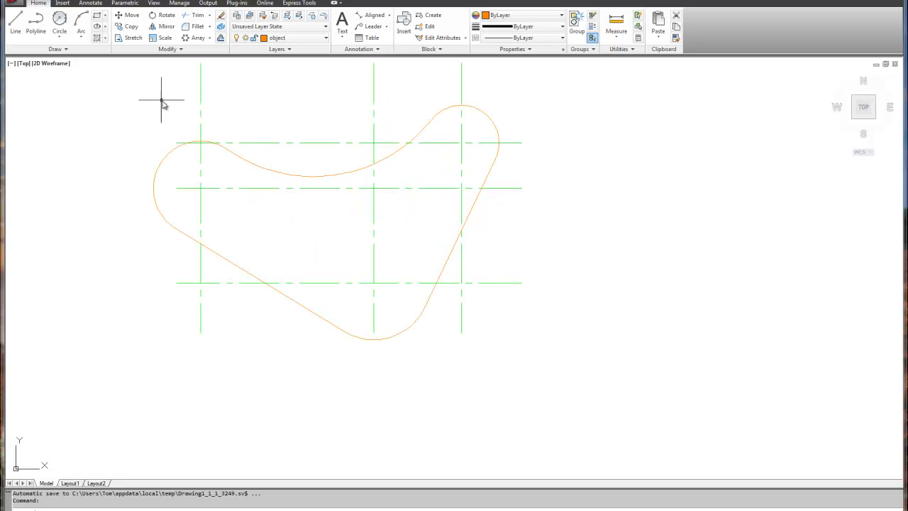
Draw three Ø0.889 circles on the left, bottom and upper-right centre-line intersections
{"action": "left_click", "coordinate": [60, 31]}
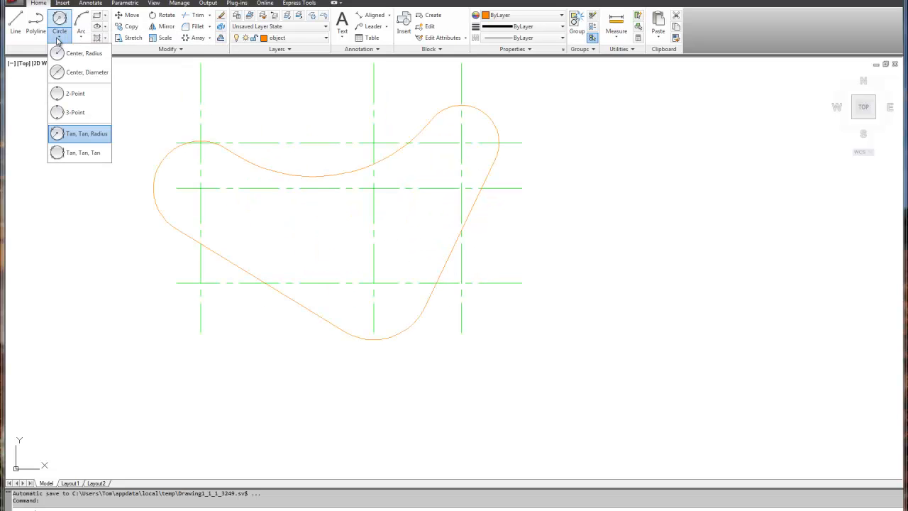
{"action": "mouse_move", "coordinate": [74, 54]}
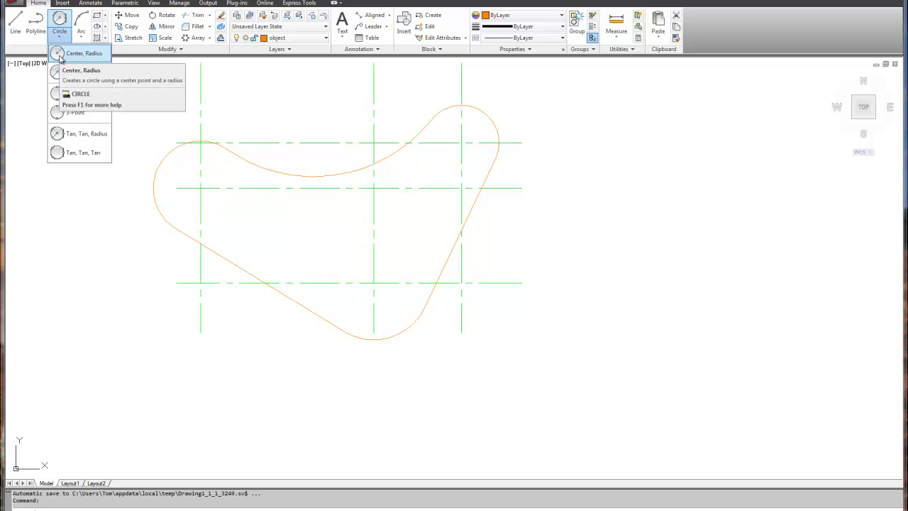
{"action": "mouse_move", "coordinate": [79, 72]}
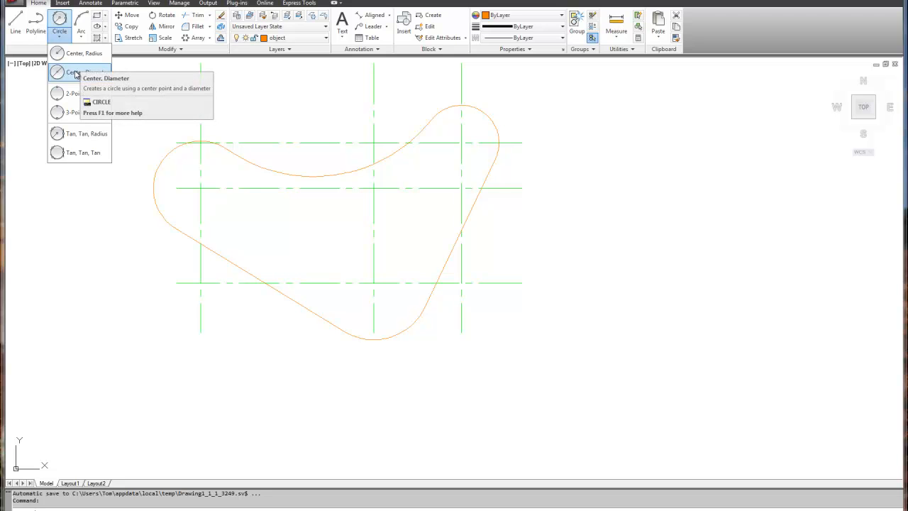
{"action": "left_click", "coordinate": [71, 72]}
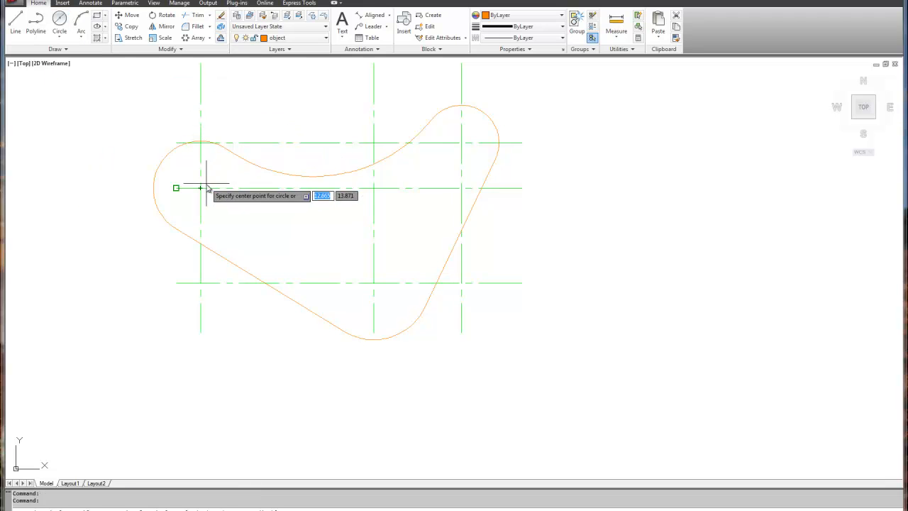
{"action": "left_click", "coordinate": [201, 187]}
{"action": "type", "text": ".889"}
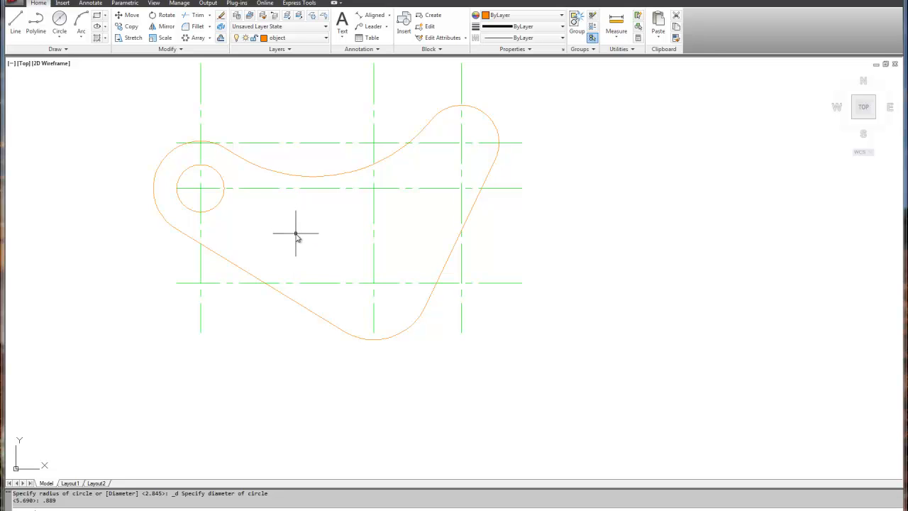
{"action": "mouse_move", "coordinate": [238, 207]}
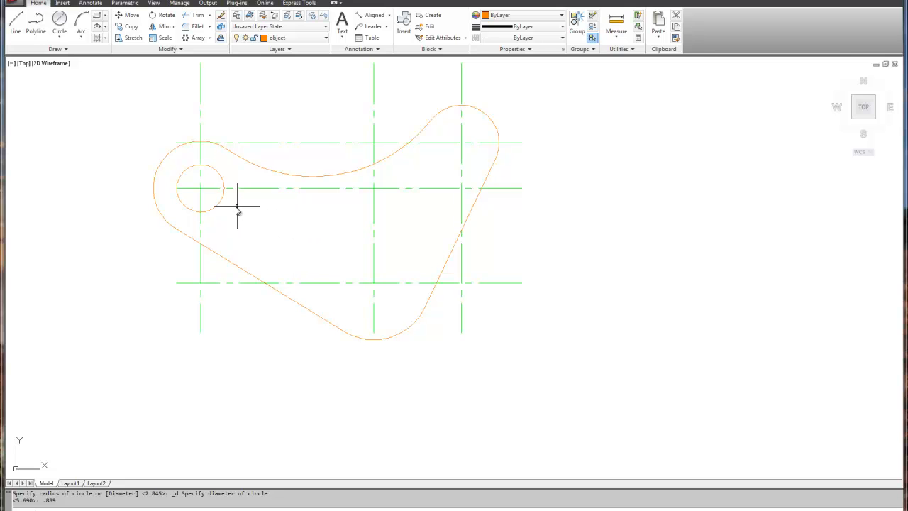
{"action": "mouse_move", "coordinate": [295, 224]}
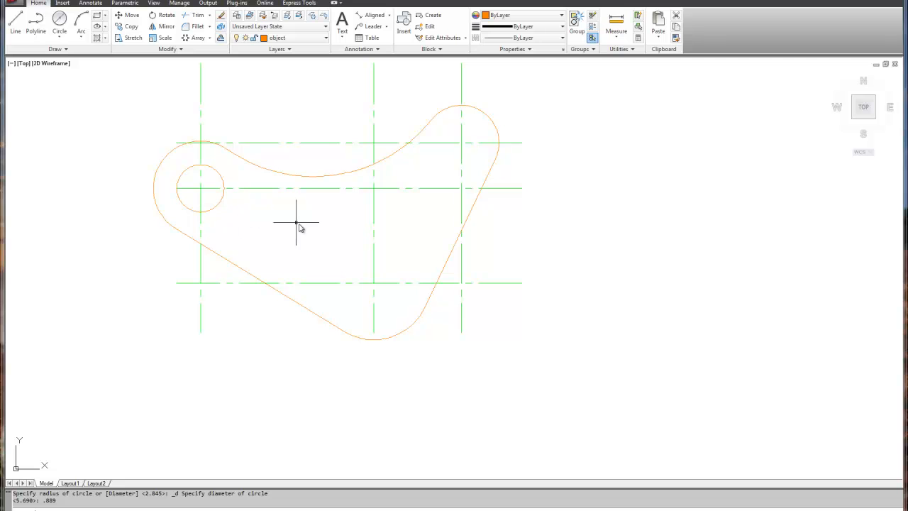
{"action": "right_click", "coordinate": [295, 222]}
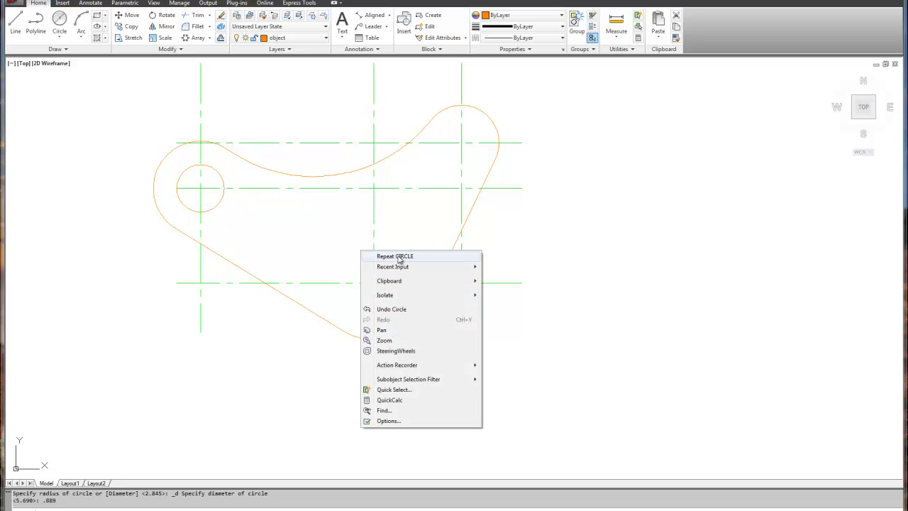
{"action": "left_click", "coordinate": [395, 255]}
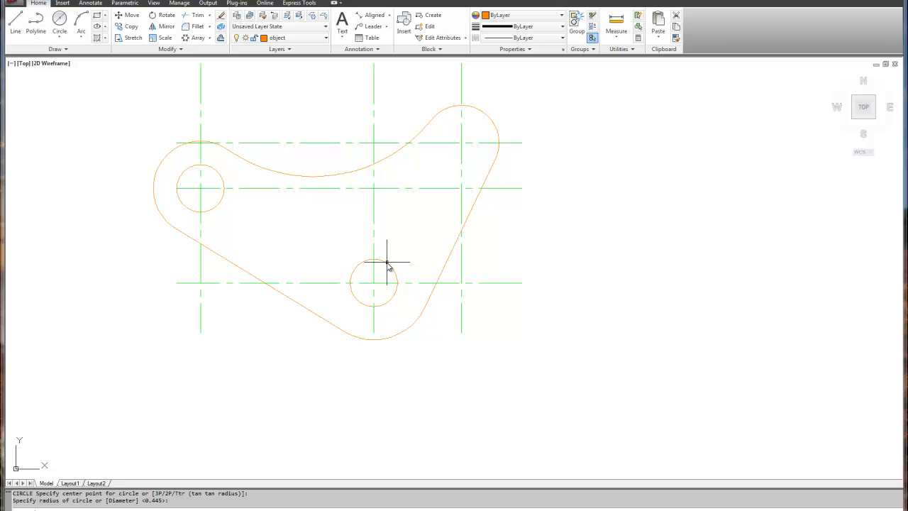
{"action": "right_click", "coordinate": [386, 261]}
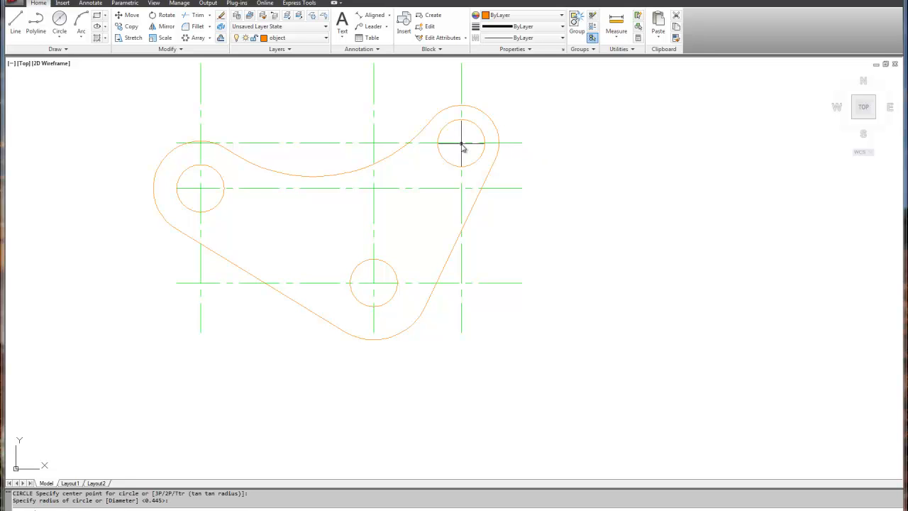
{"action": "mouse_move", "coordinate": [461, 143]}
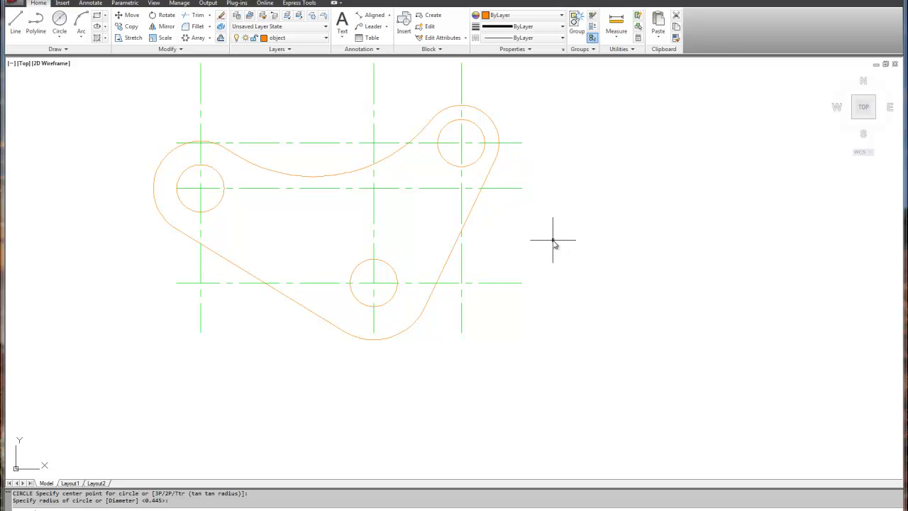
{"action": "mouse_move", "coordinate": [539, 247]}
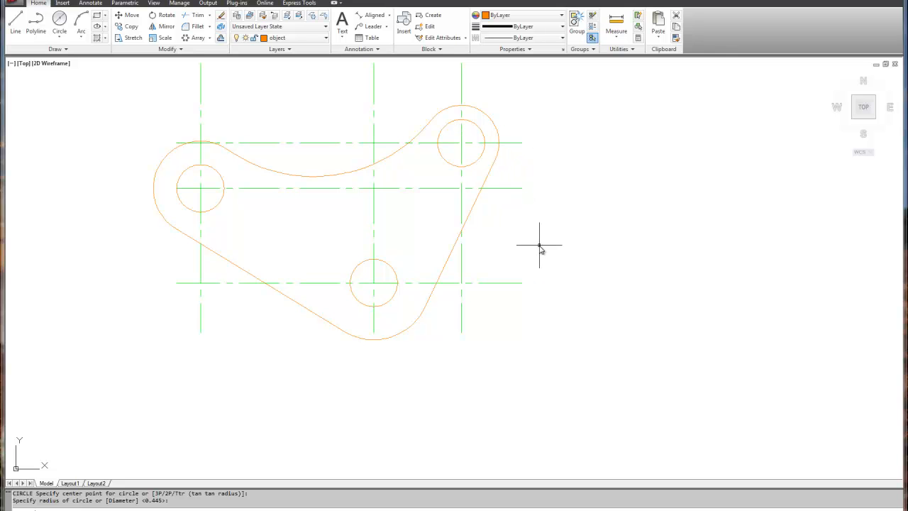
Start a linear dimension and make the dimension layer current
{"action": "left_click", "coordinate": [374, 14]}
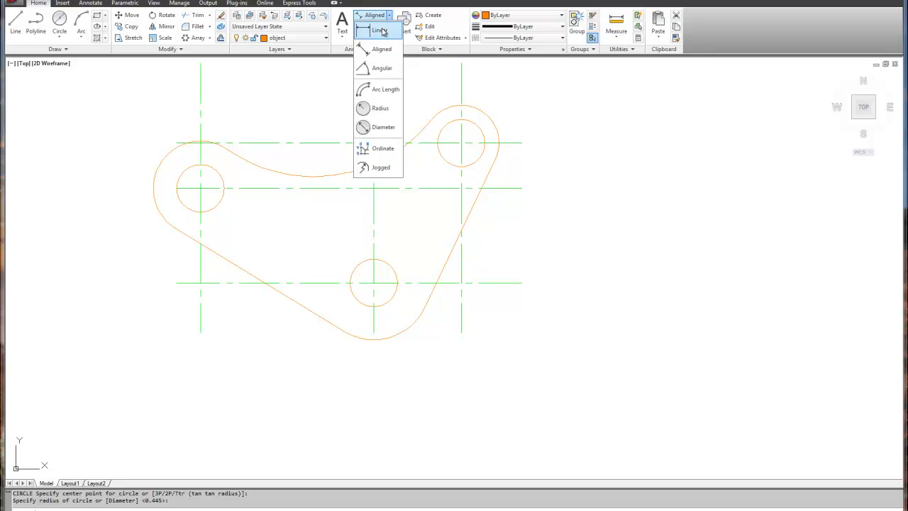
{"action": "left_click", "coordinate": [380, 30]}
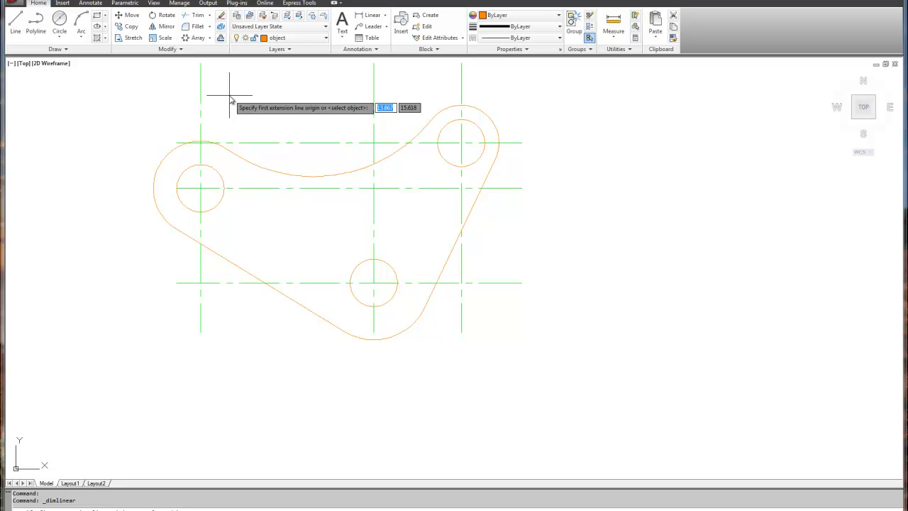
{"action": "mouse_move", "coordinate": [375, 335]}
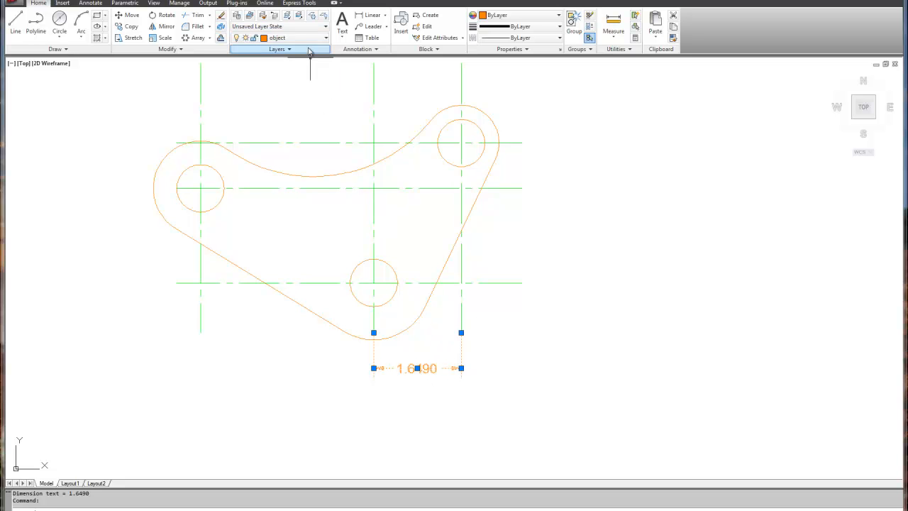
{"action": "left_click", "coordinate": [282, 37]}
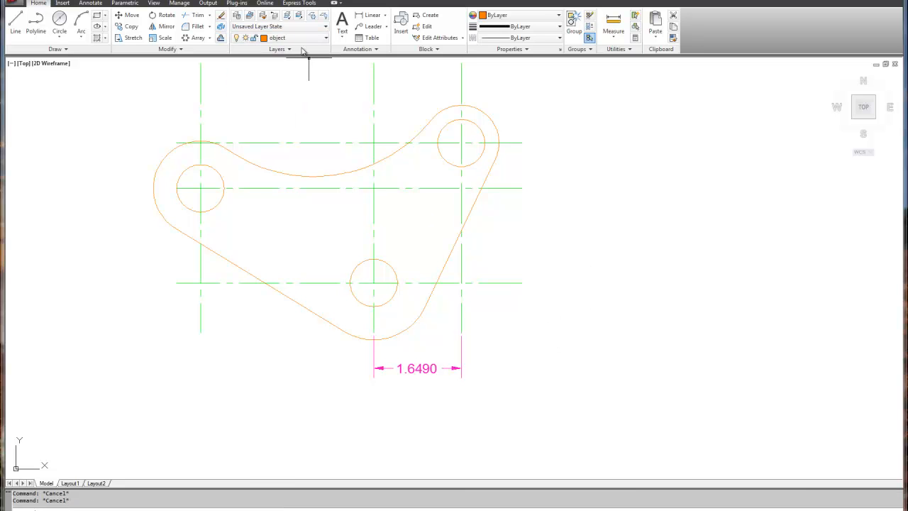
{"action": "left_click", "coordinate": [282, 37]}
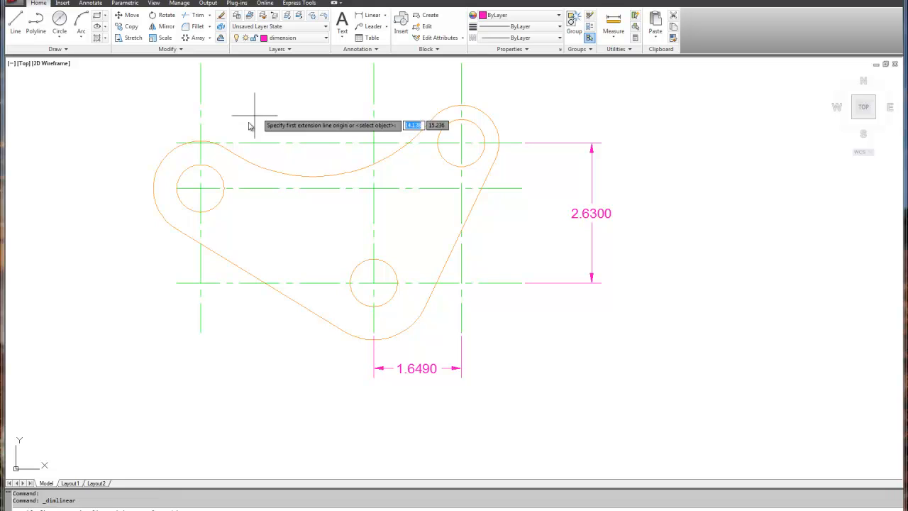
Place the 1.7790 vertical and 3.2580 horizontal dimensions between the hole centre lines
{"action": "left_click", "coordinate": [176, 187]}
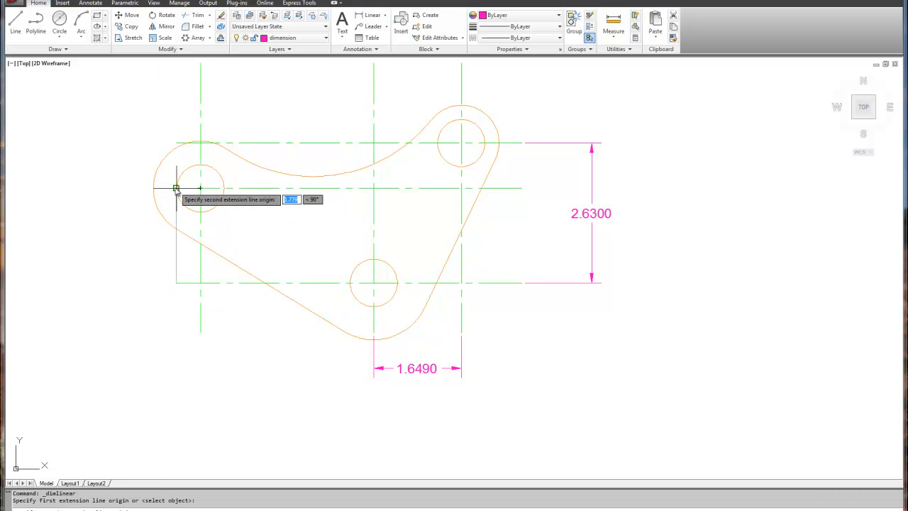
{"action": "left_click", "coordinate": [315, 188]}
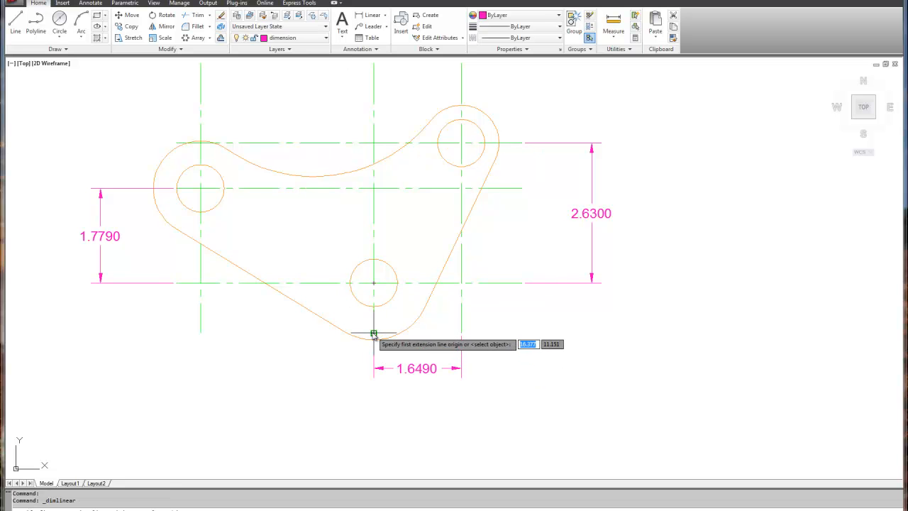
{"action": "left_click", "coordinate": [202, 333]}
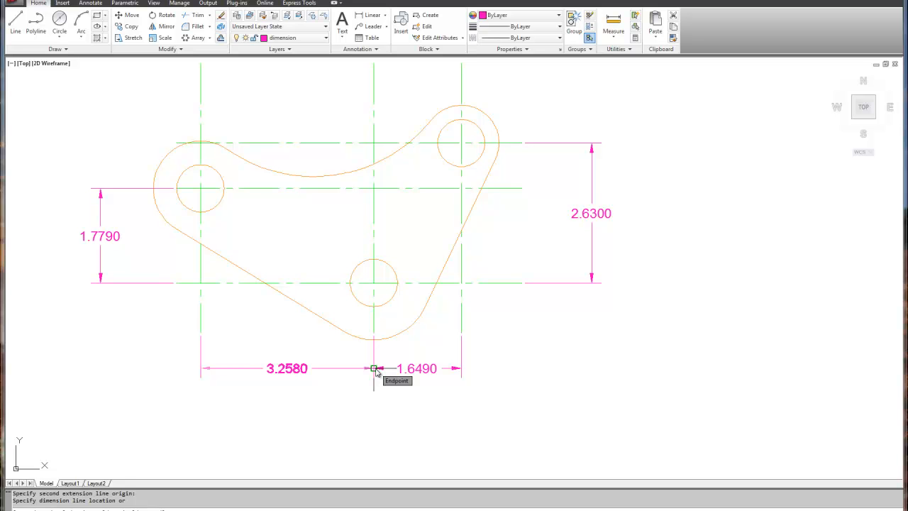
{"action": "left_click", "coordinate": [375, 369]}
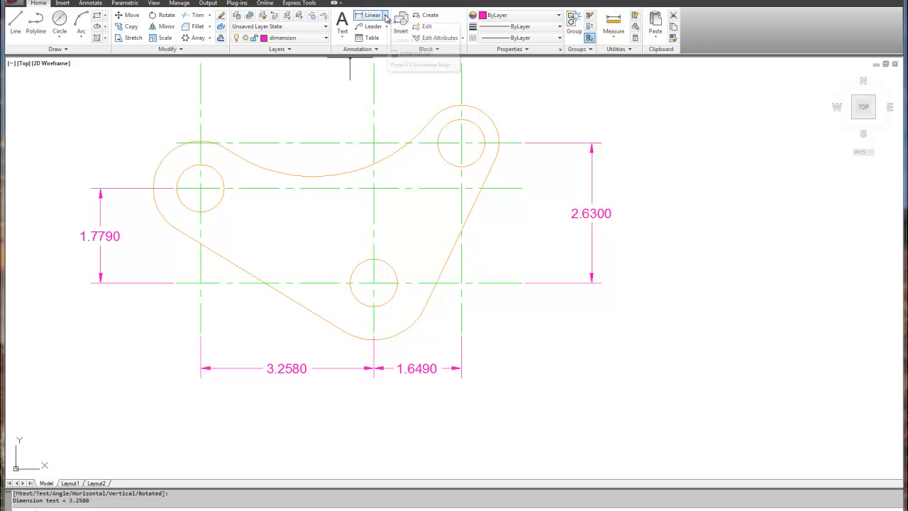
Add radius dimensions to the outline arcs, including R1.0670 on the bottom arc
{"action": "left_click", "coordinate": [385, 14]}
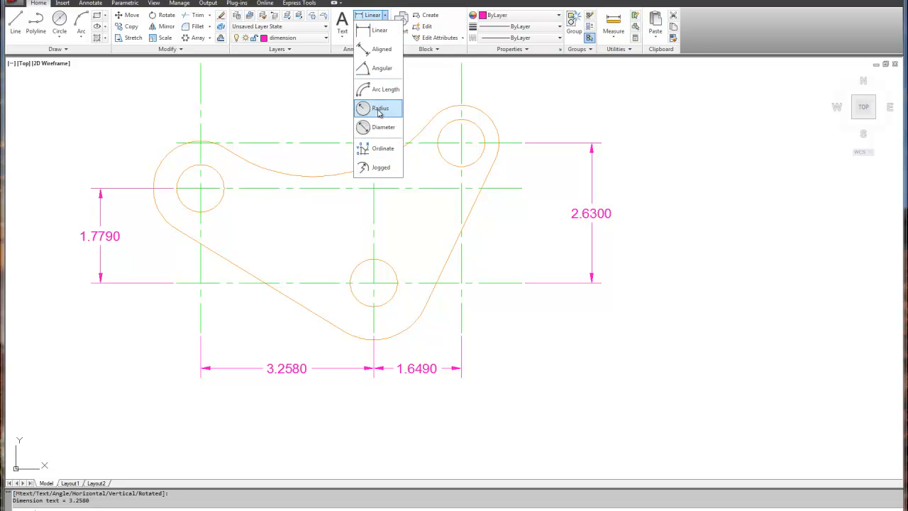
{"action": "left_click", "coordinate": [380, 108]}
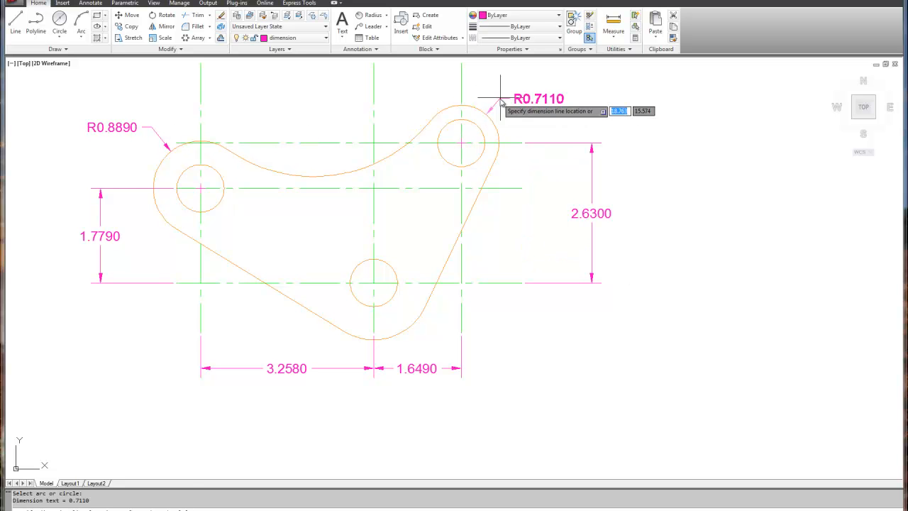
{"action": "right_click", "coordinate": [461, 341]}
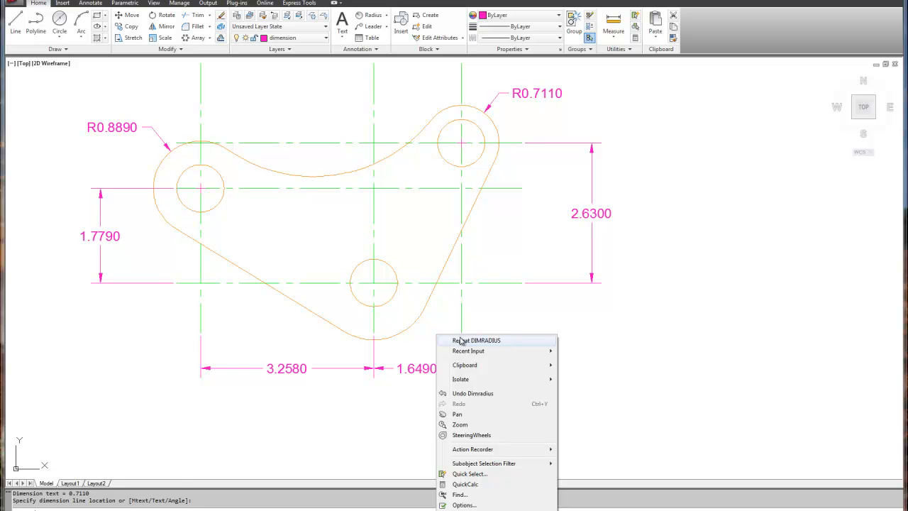
{"action": "left_click", "coordinate": [476, 340]}
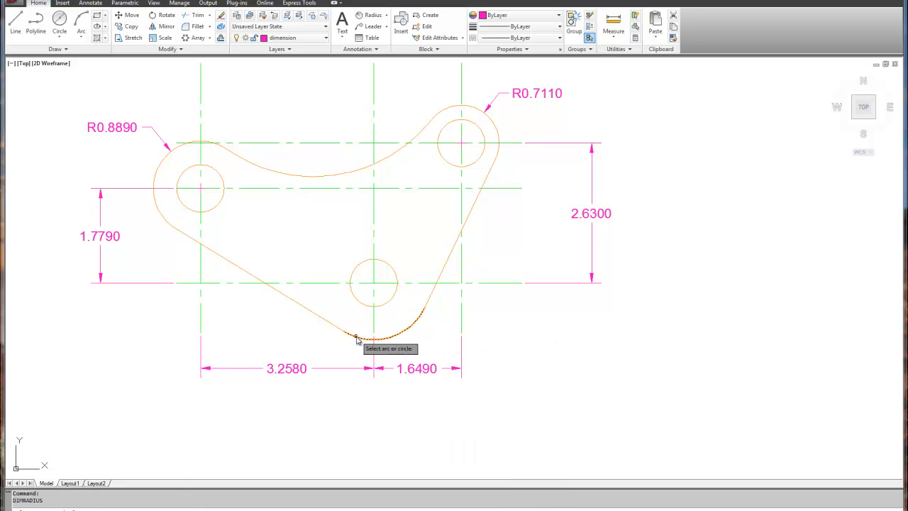
{"action": "left_click", "coordinate": [357, 338]}
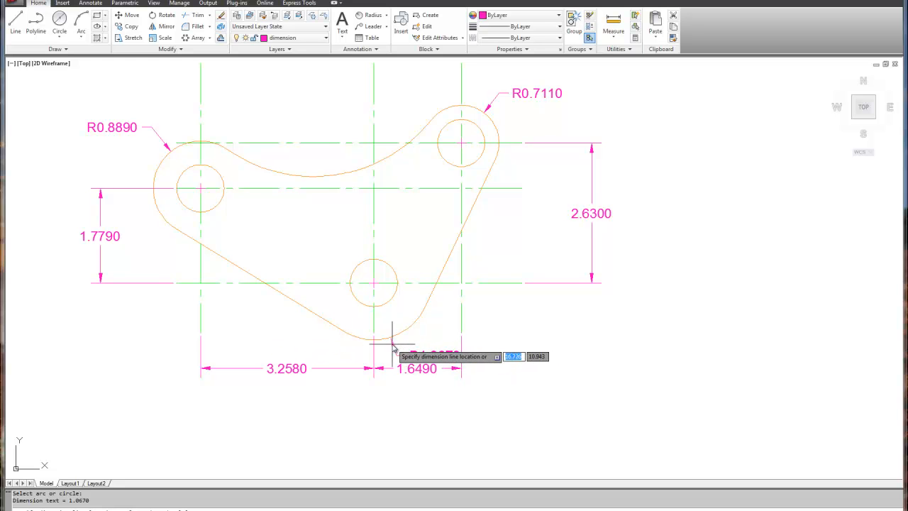
{"action": "left_click", "coordinate": [355, 340]}
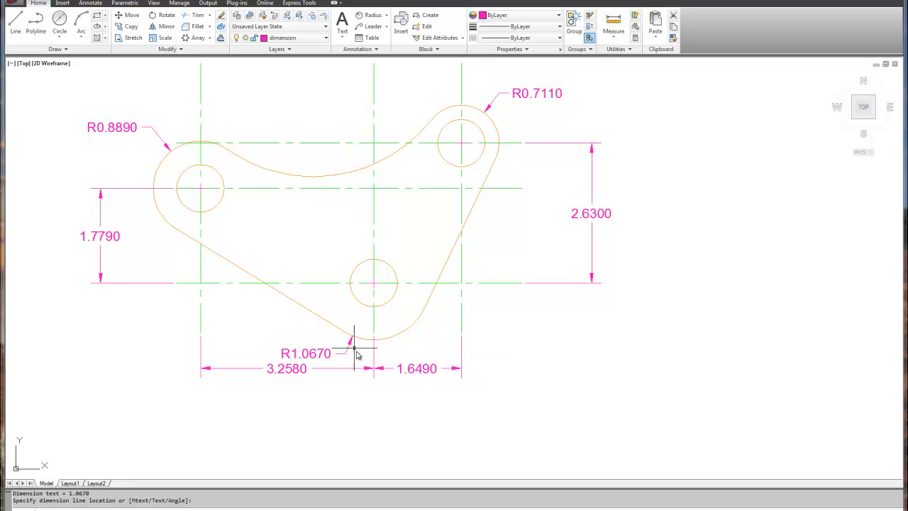
Move the 3.2580 and 1.6490 dimensions lower, then pick the upper curved edge for a radius
{"action": "left_click", "coordinate": [375, 368]}
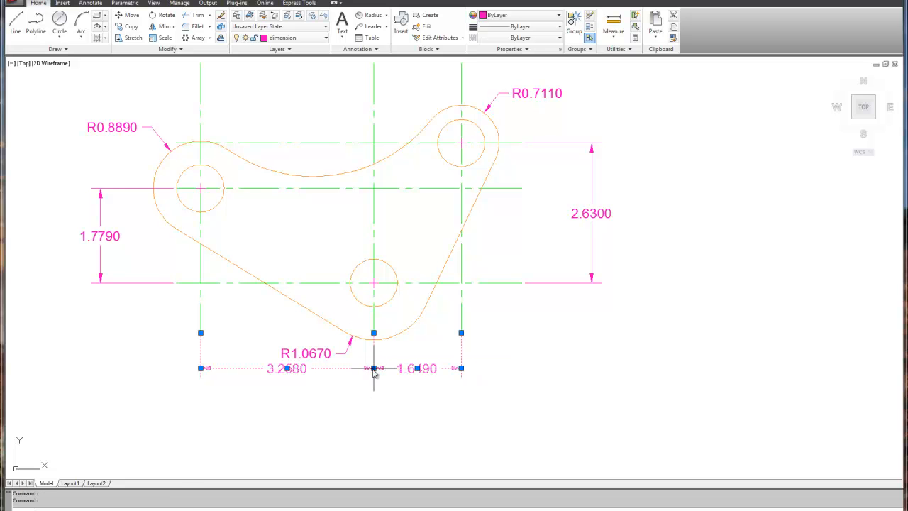
{"action": "left_click_drag", "start_coordinate": [374, 367], "coordinate": [374, 403]}
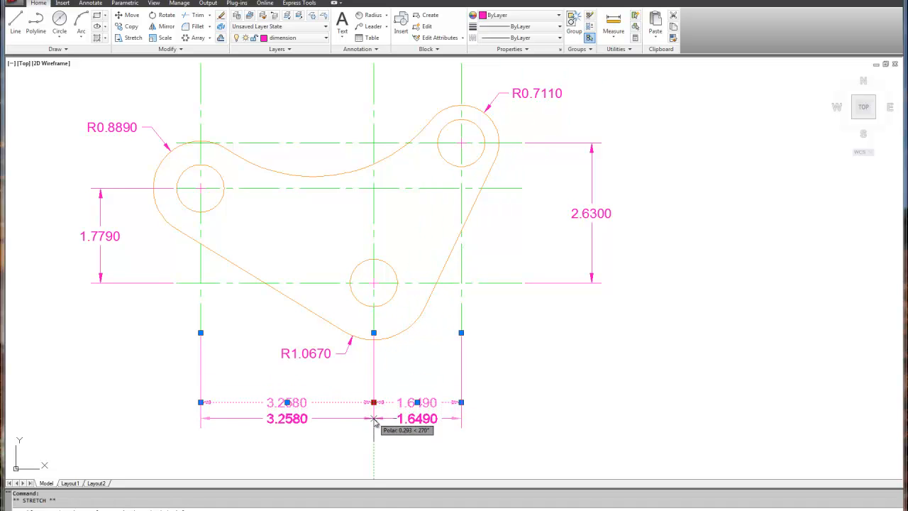
{"action": "left_click", "coordinate": [374, 402]}
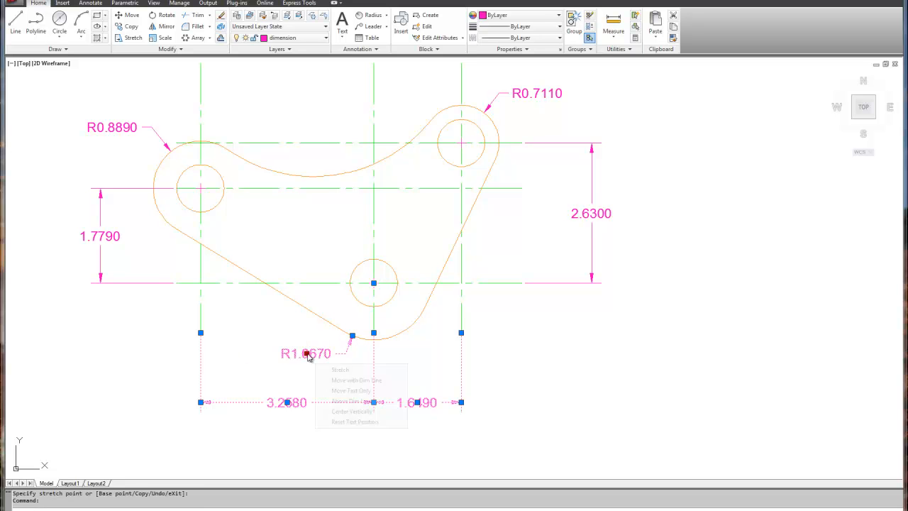
{"action": "mouse_move", "coordinate": [351, 371]}
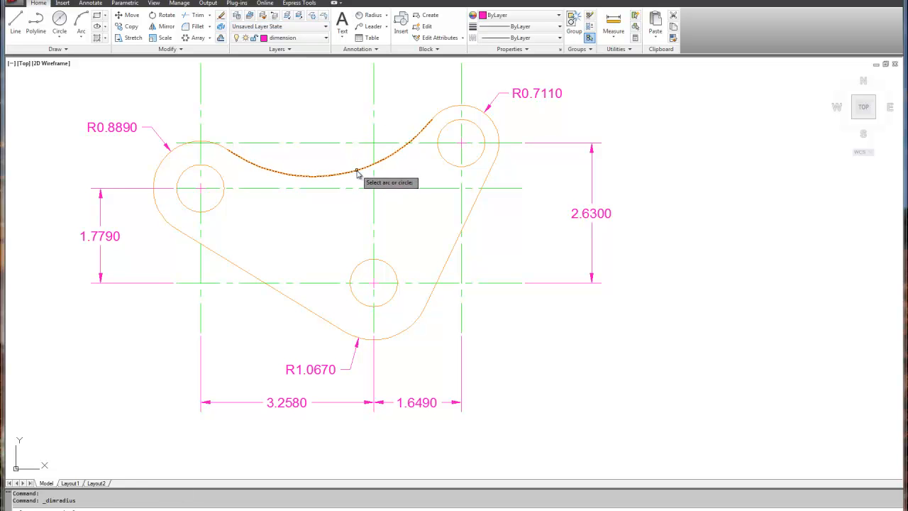
{"action": "left_click", "coordinate": [357, 175]}
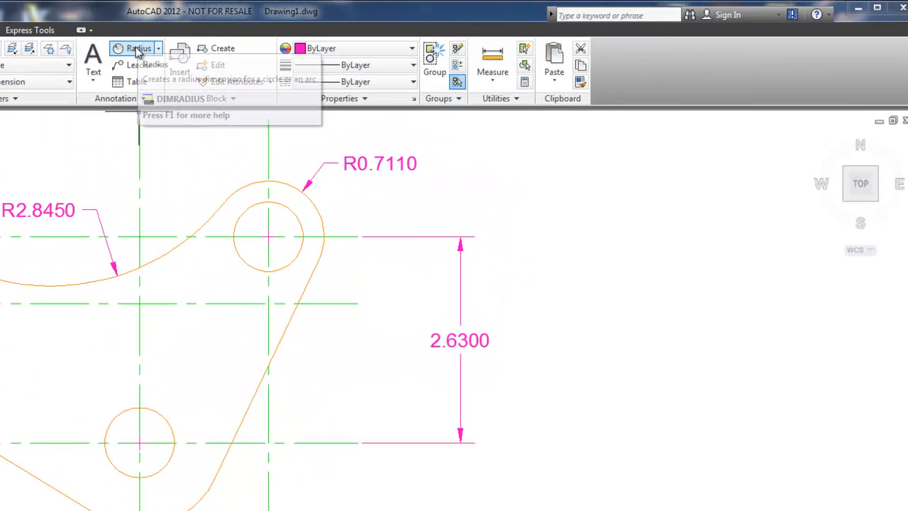
Dimension the bottom hole's diameter and edit its text to read 3 X Ø0.8890
{"action": "left_click", "coordinate": [159, 48]}
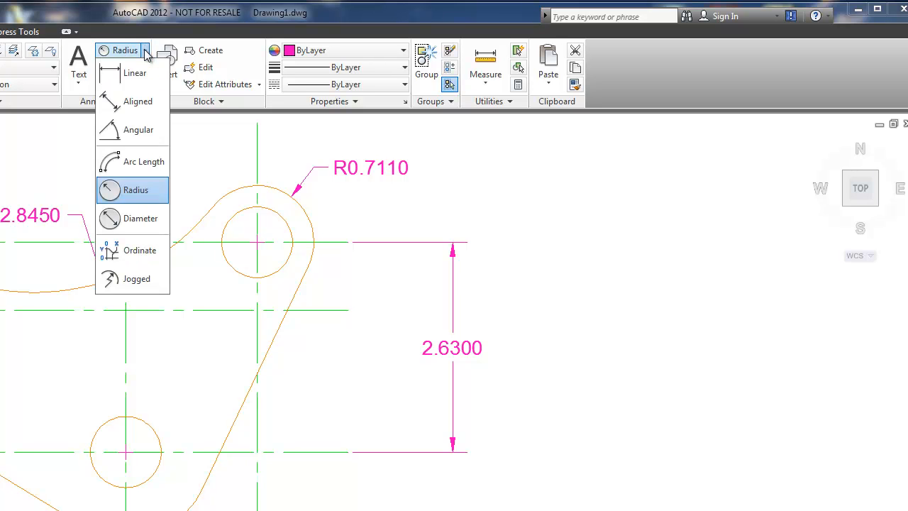
{"action": "left_click", "coordinate": [136, 190]}
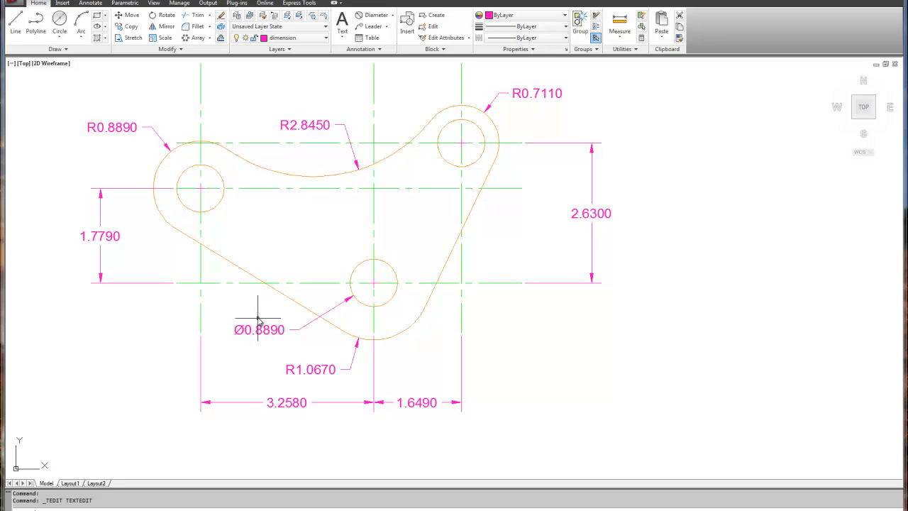
{"action": "double_click", "coordinate": [258, 329]}
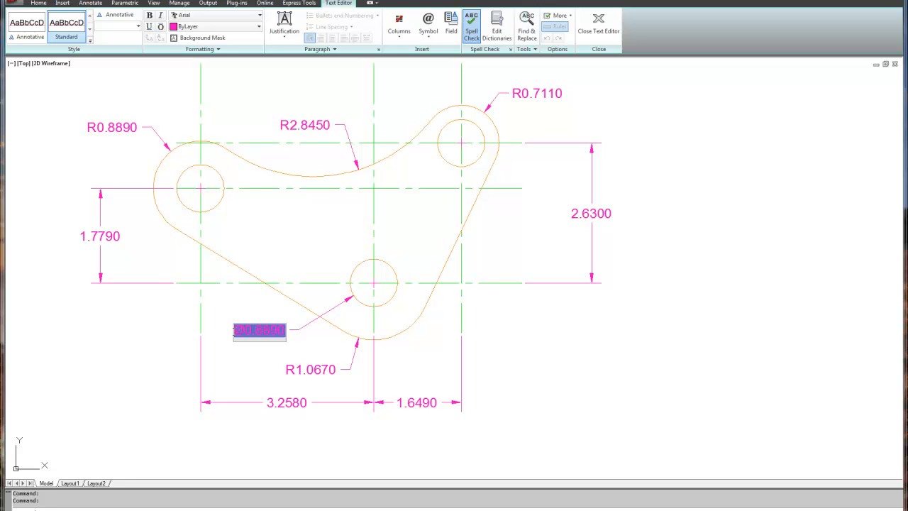
{"action": "type", "text": "3X"}
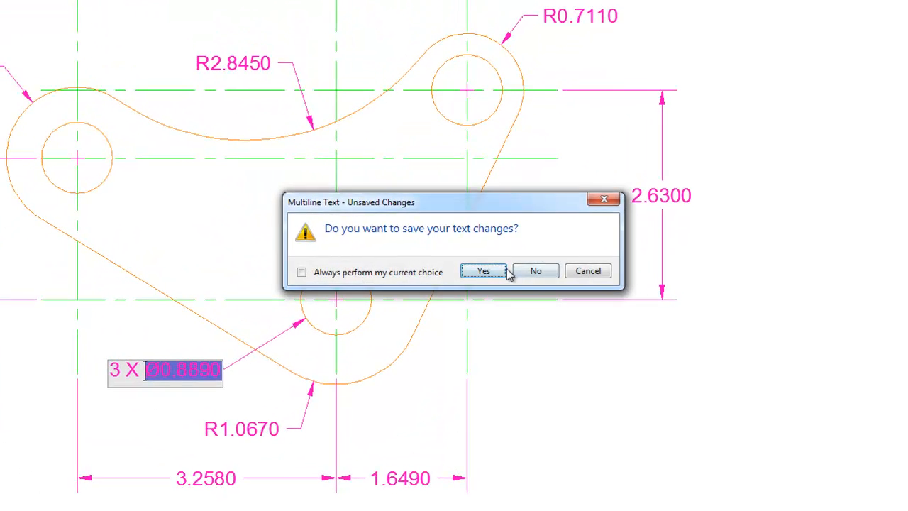
{"action": "left_click", "coordinate": [482, 269]}
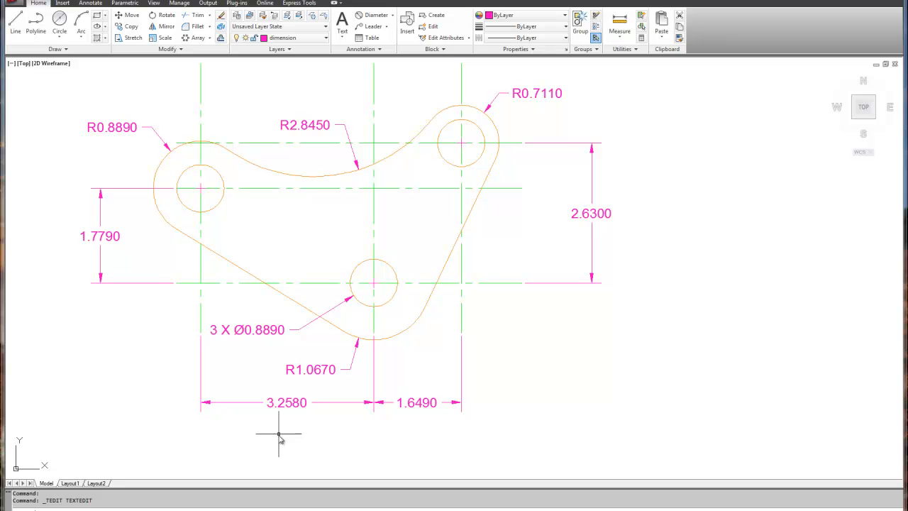
Select all dimensions and bring up their precision options for 0.000
{"action": "left_click", "coordinate": [287, 402]}
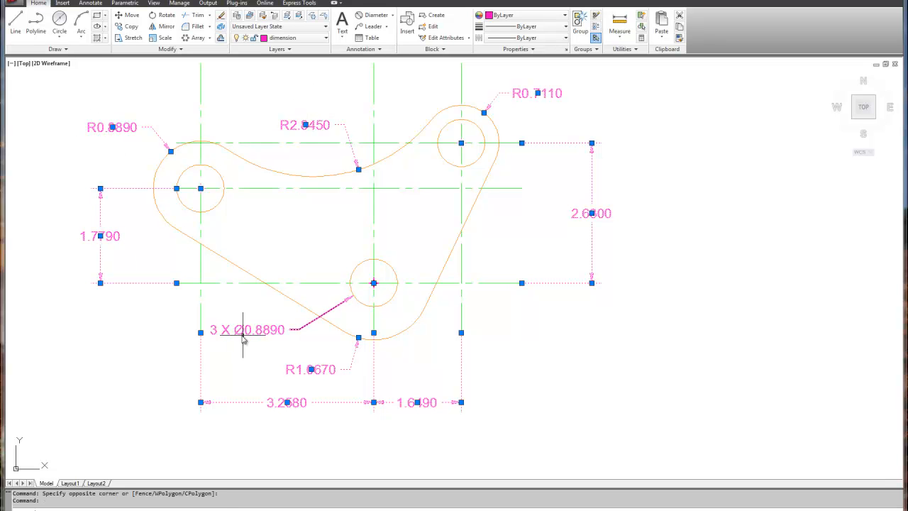
{"action": "right_click", "coordinate": [244, 339]}
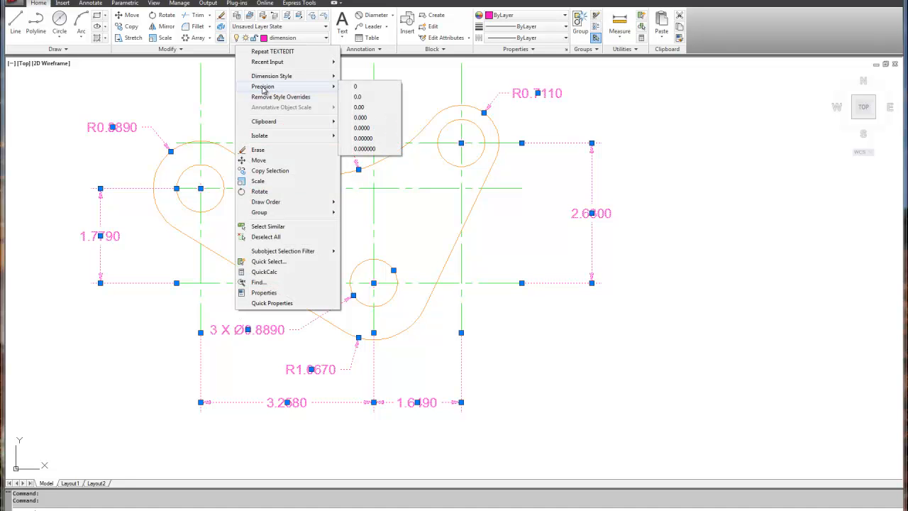
{"action": "mouse_move", "coordinate": [264, 91]}
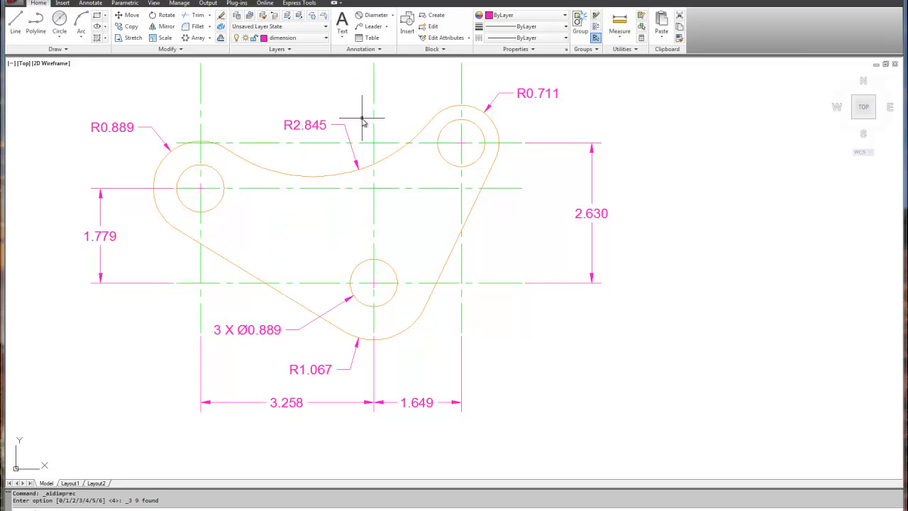
{"action": "mouse_move", "coordinate": [590, 234]}
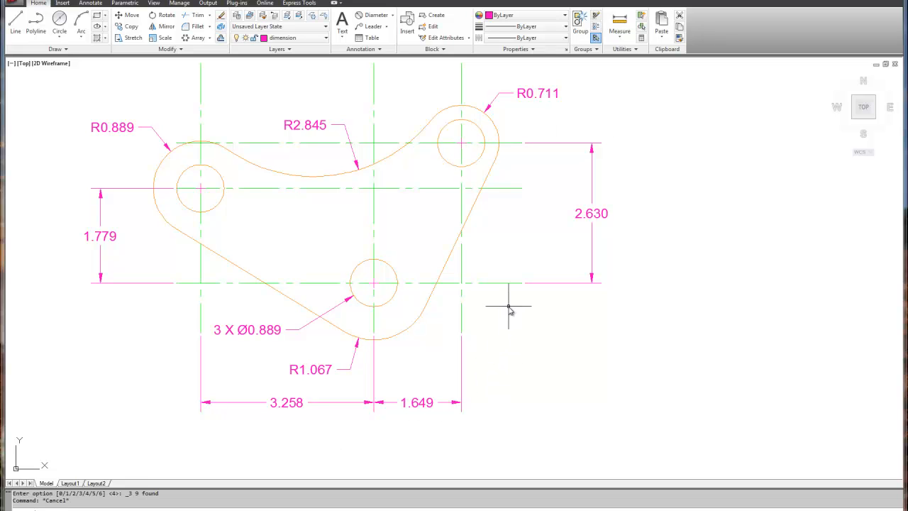
{"action": "mouse_move", "coordinate": [532, 369]}
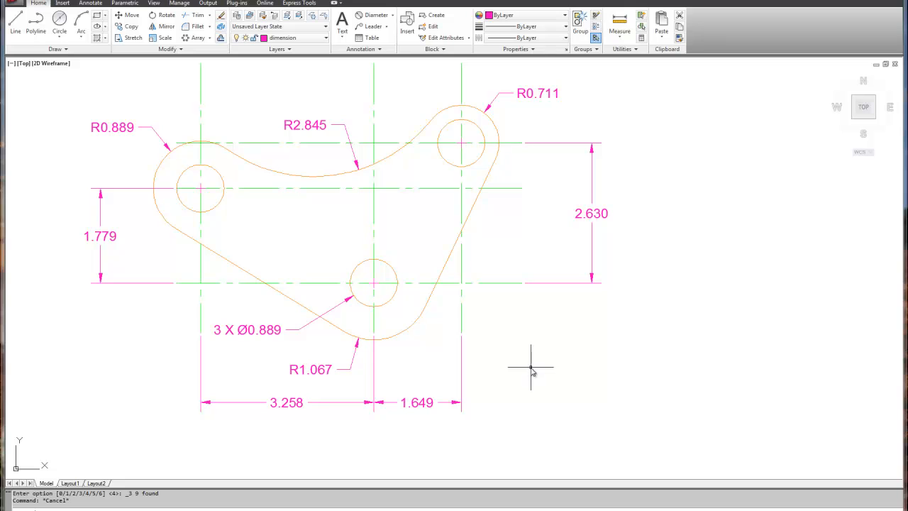